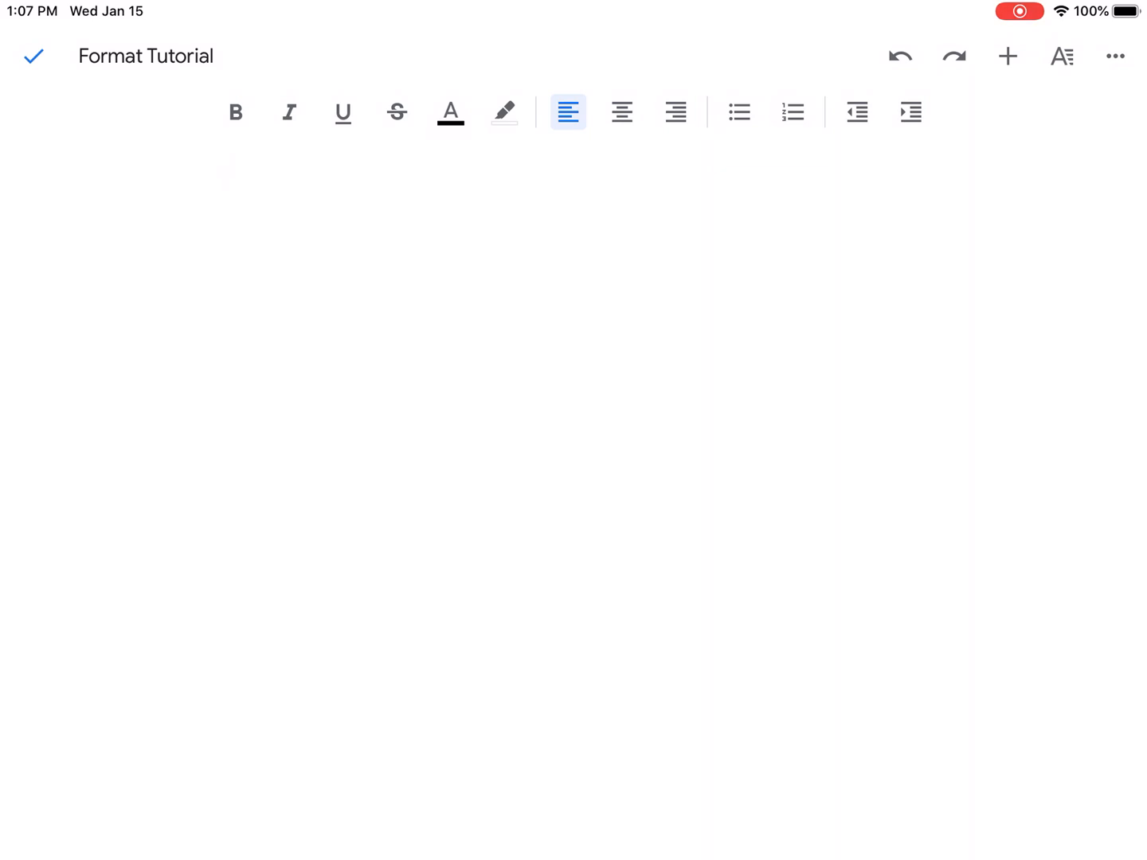
- Insert a page number at the top right of every page's header
click(1115, 56)
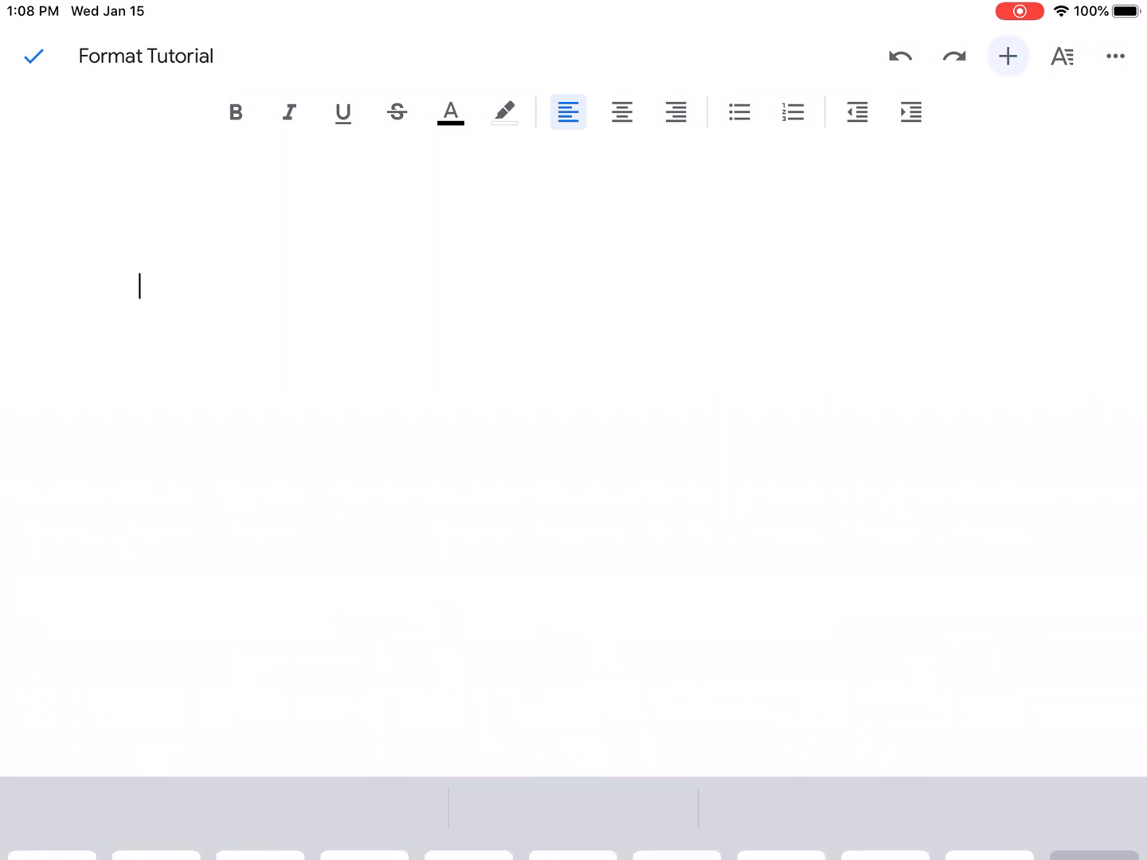
click(1008, 56)
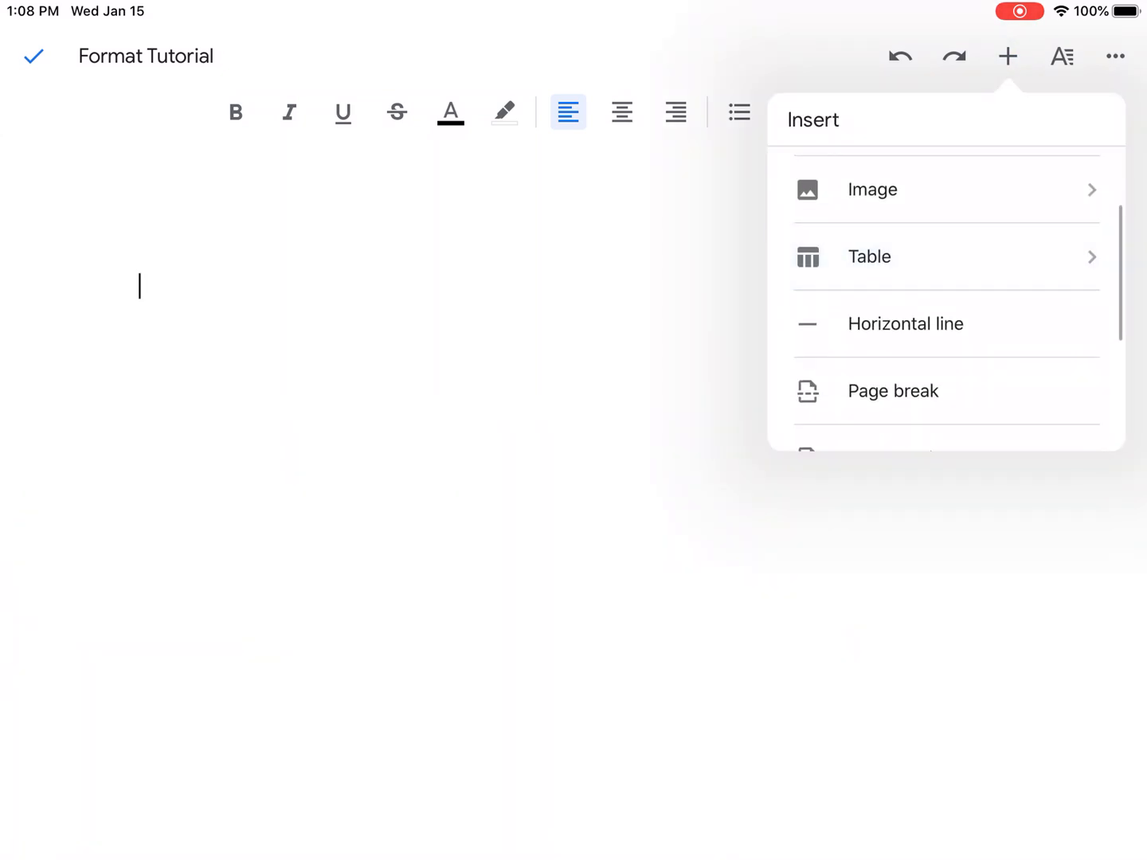
scroll(down, 3)
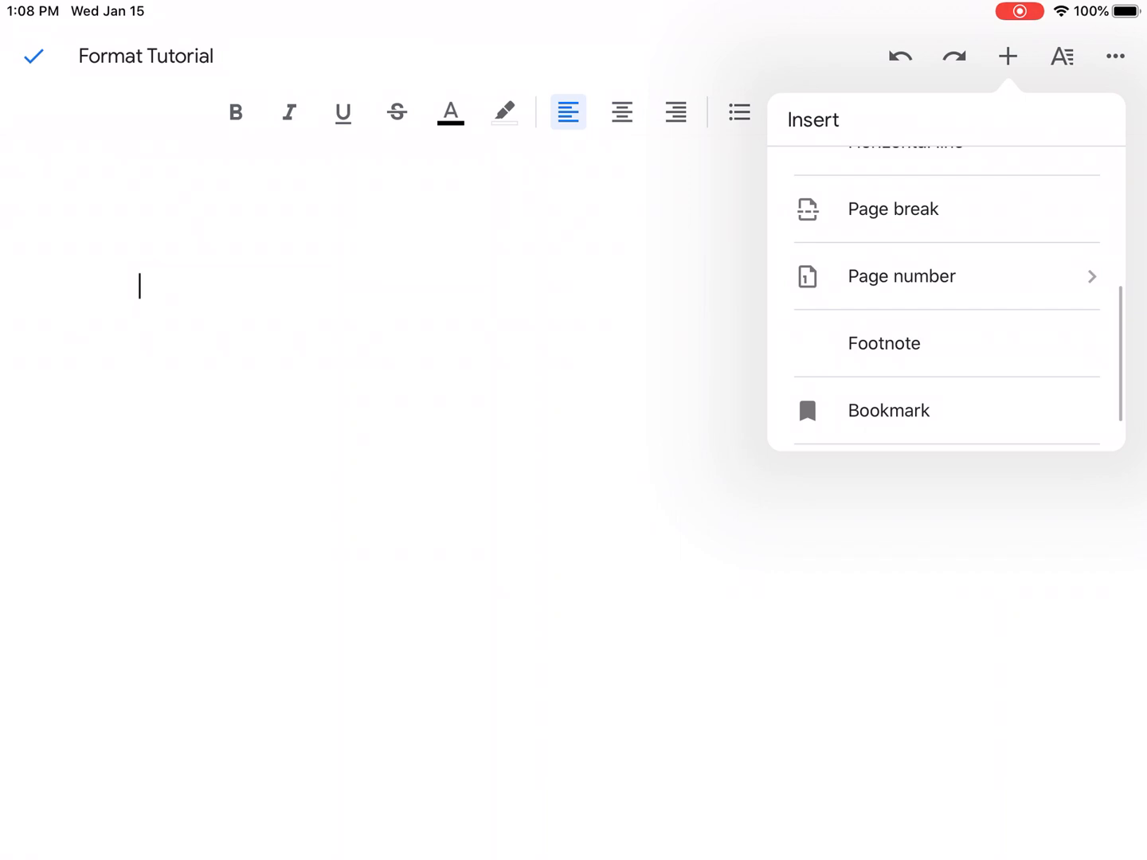
click(902, 277)
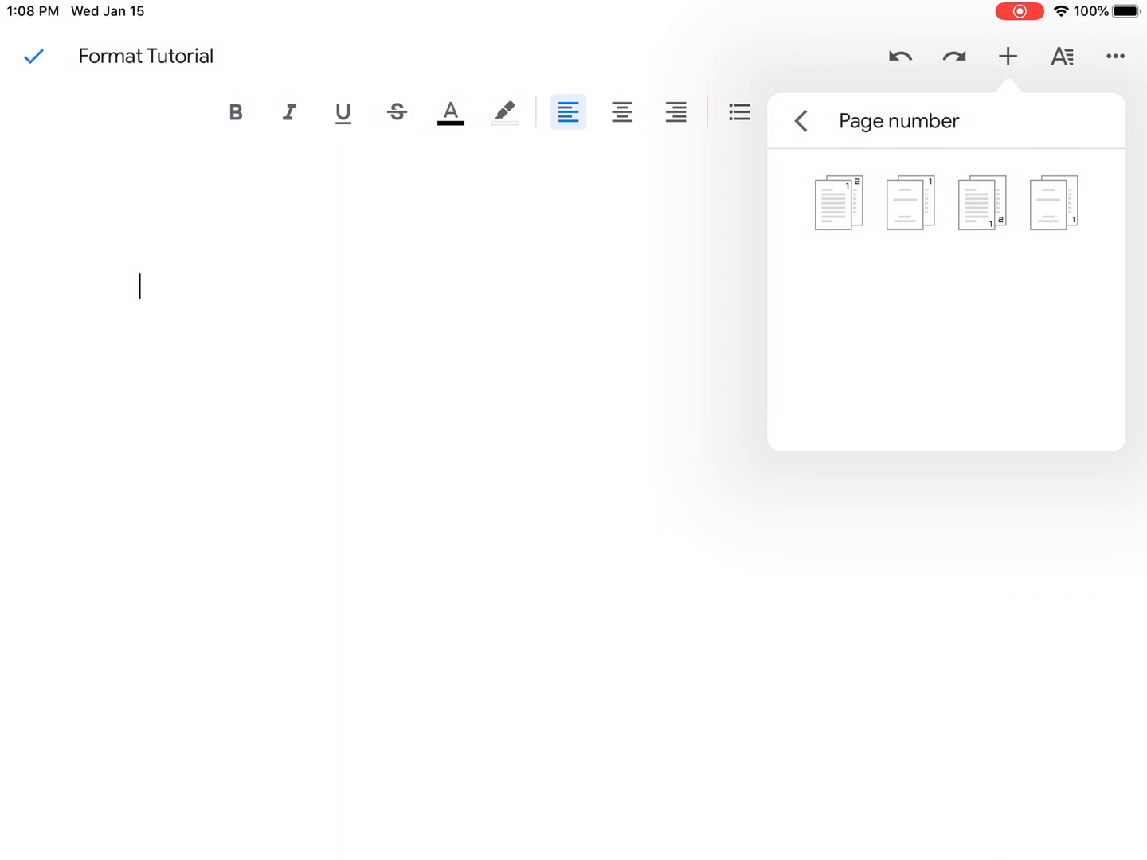
click(982, 202)
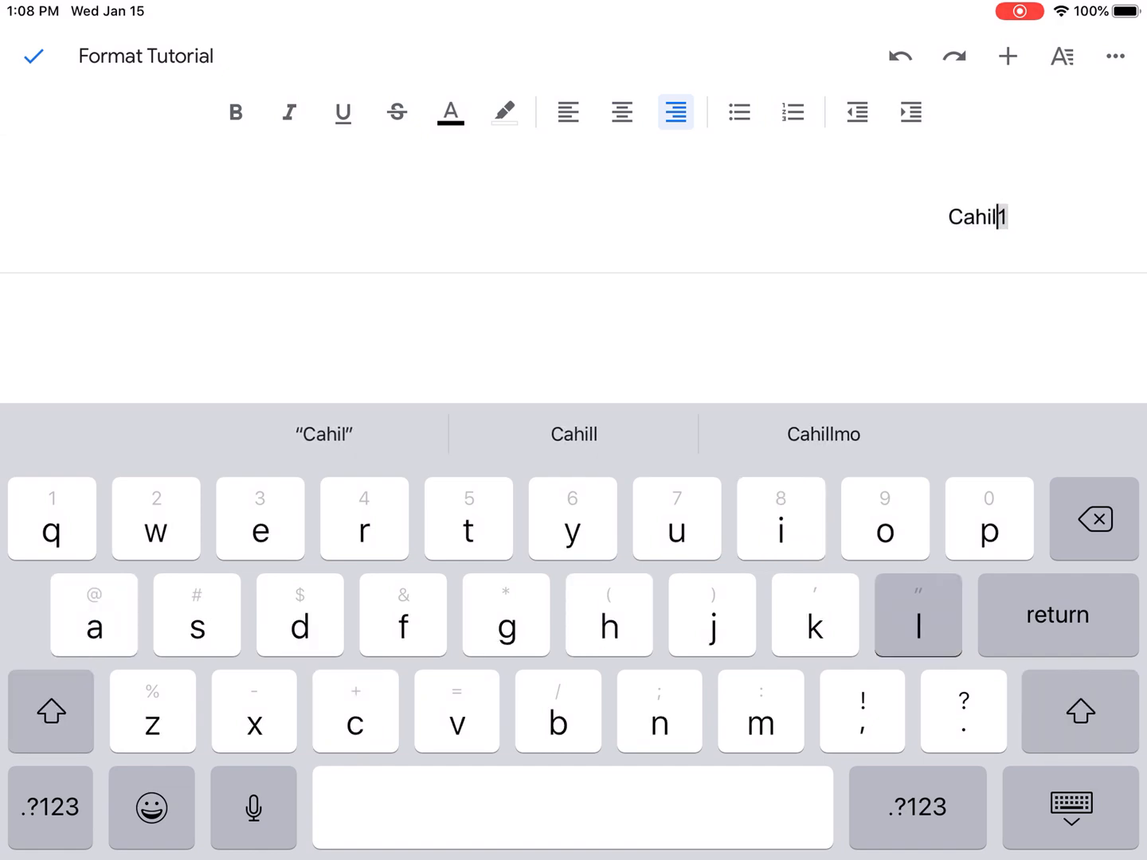
- Add a space after Cahill and set the 'Cahill 1' header in Times New Roman
key(space)
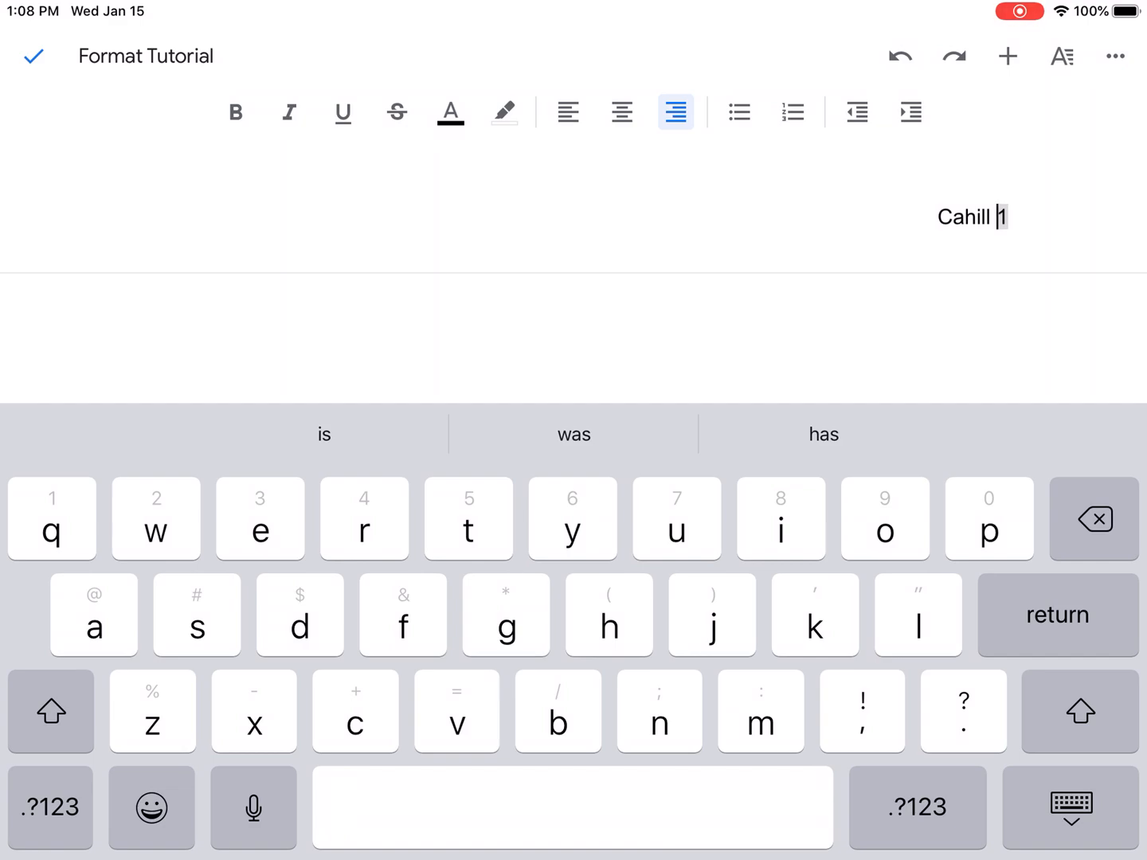
double_click(972, 217)
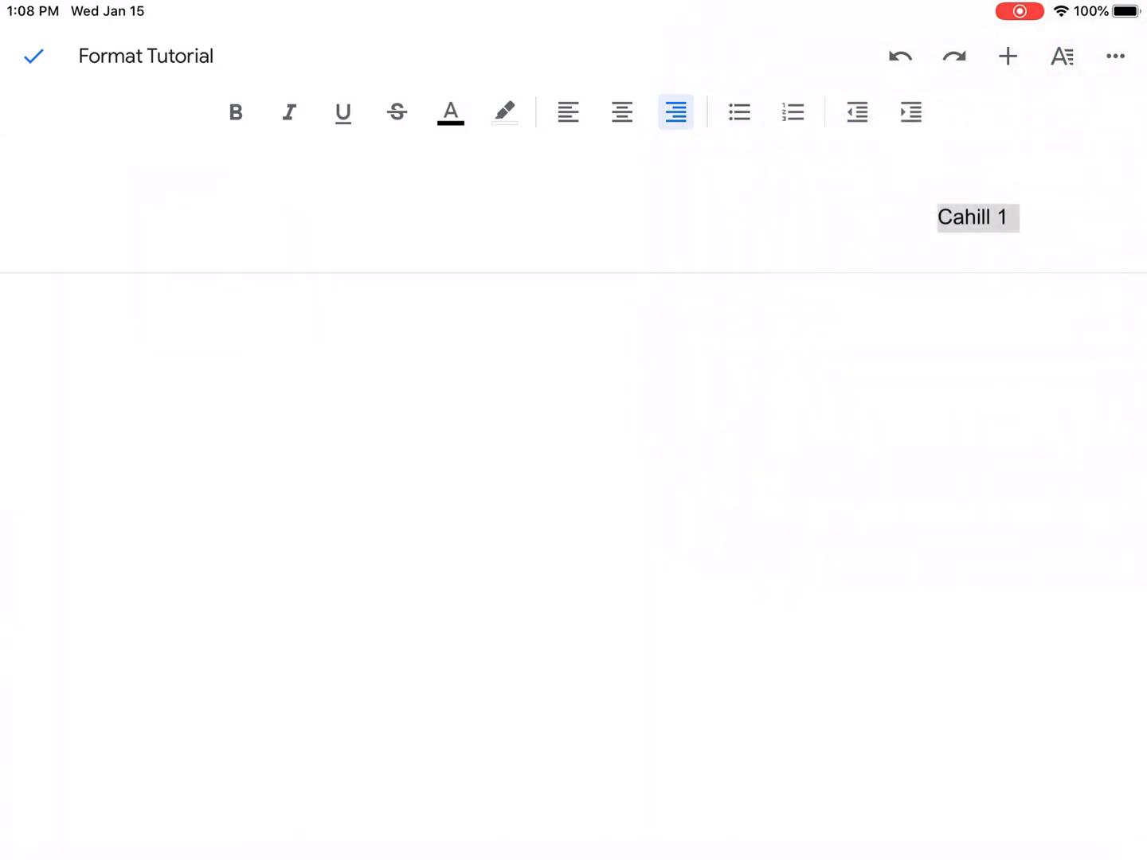
click(1061, 56)
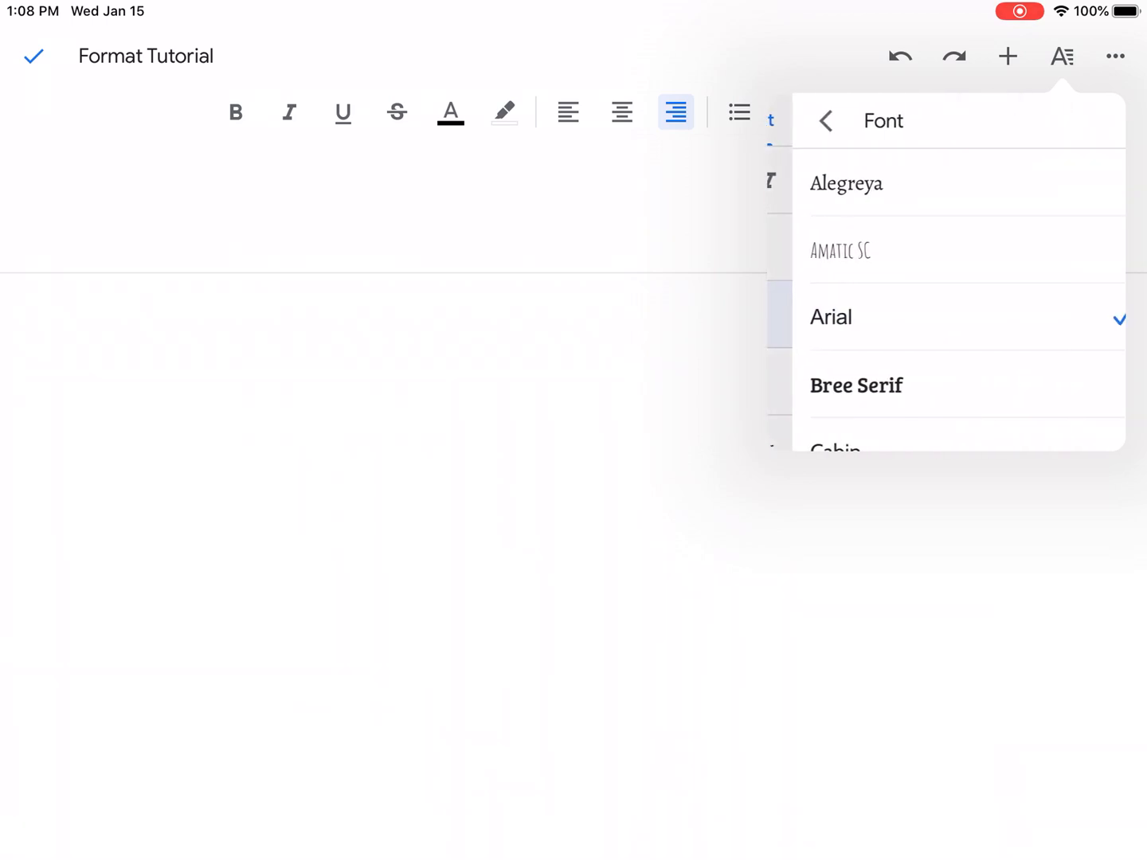
click(827, 120)
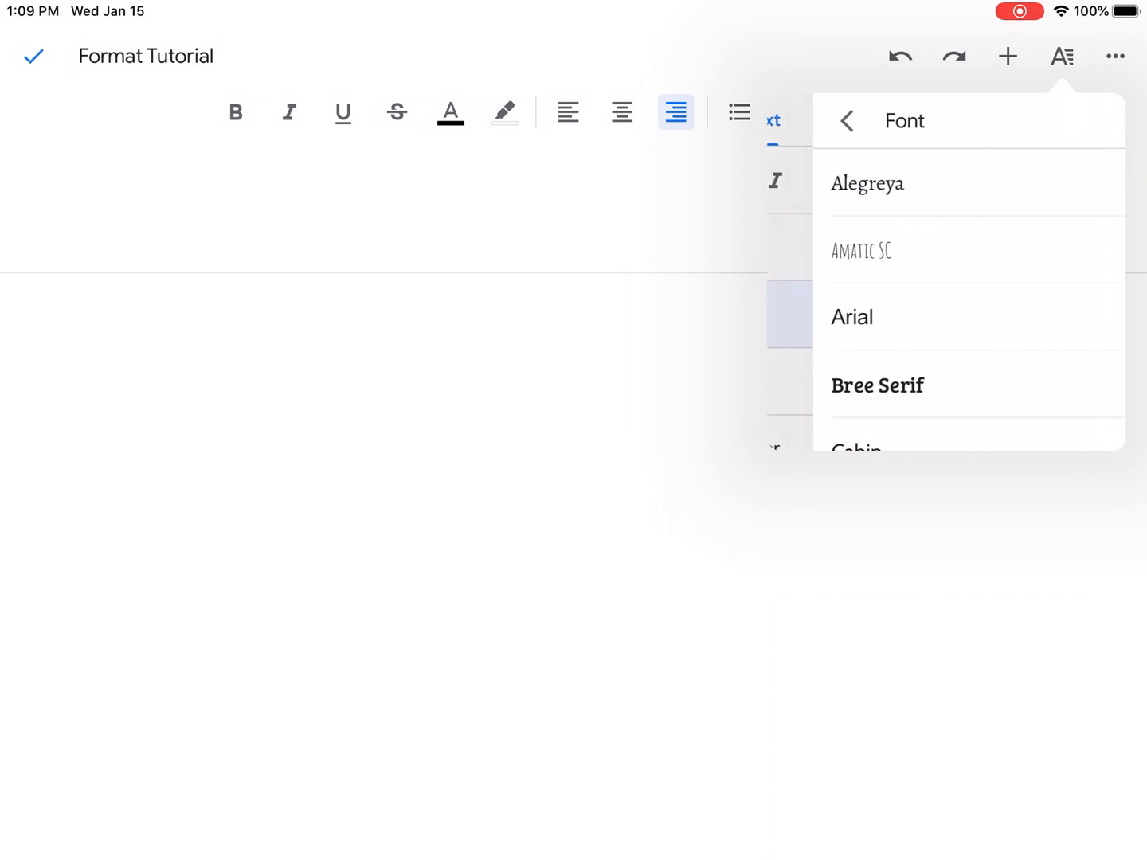
scroll(down, 3)
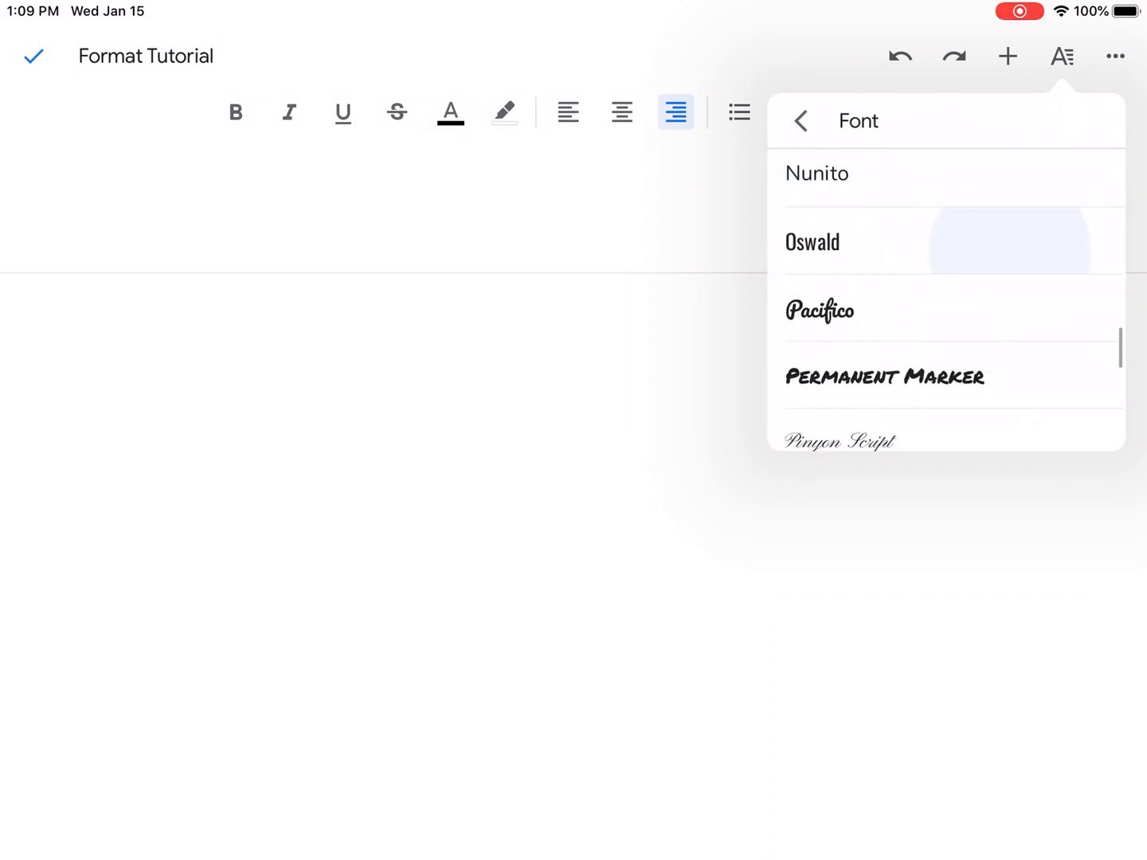
scroll(down, 3)
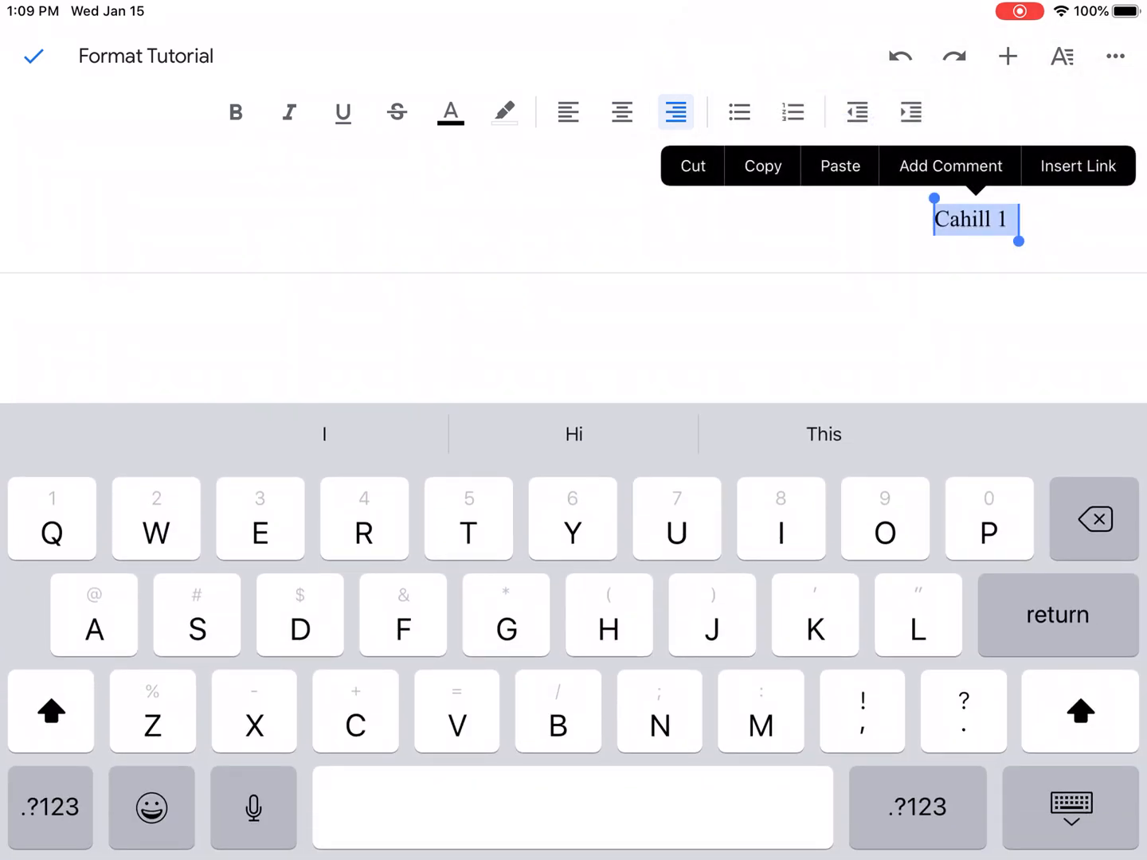
click(568, 113)
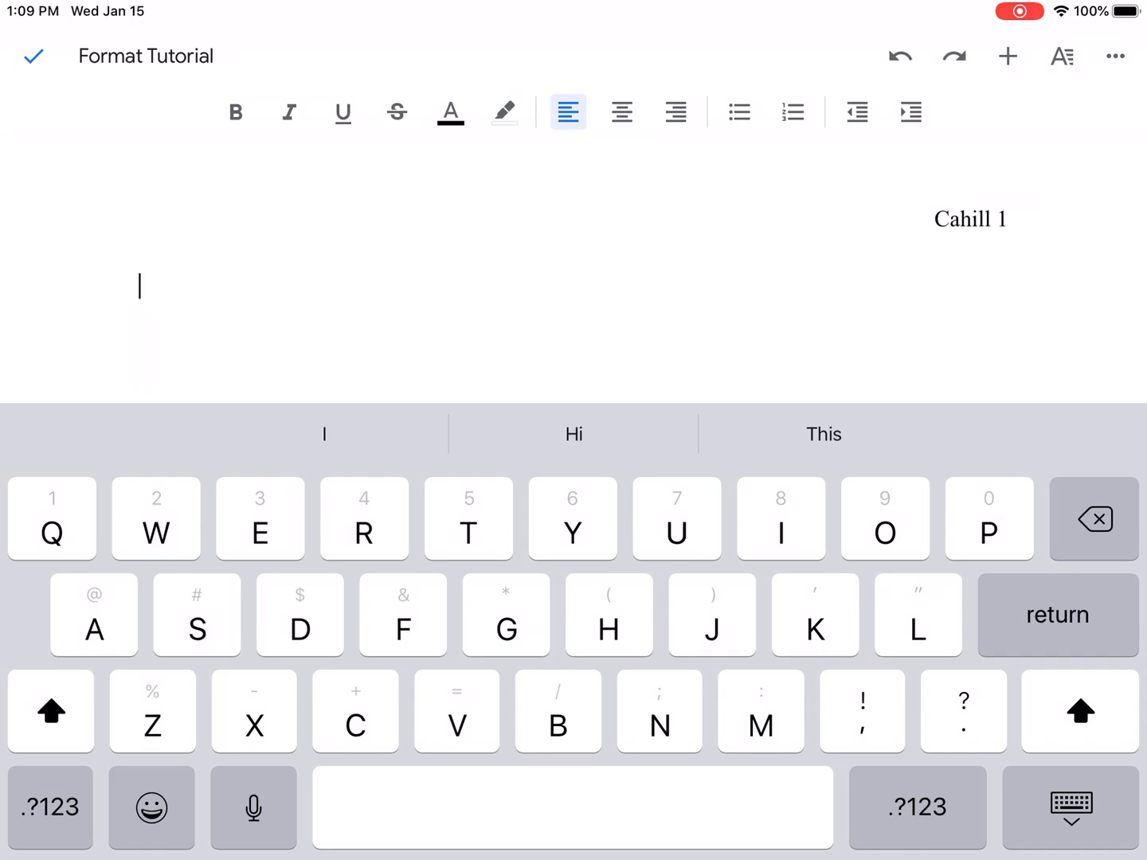
click(1071, 807)
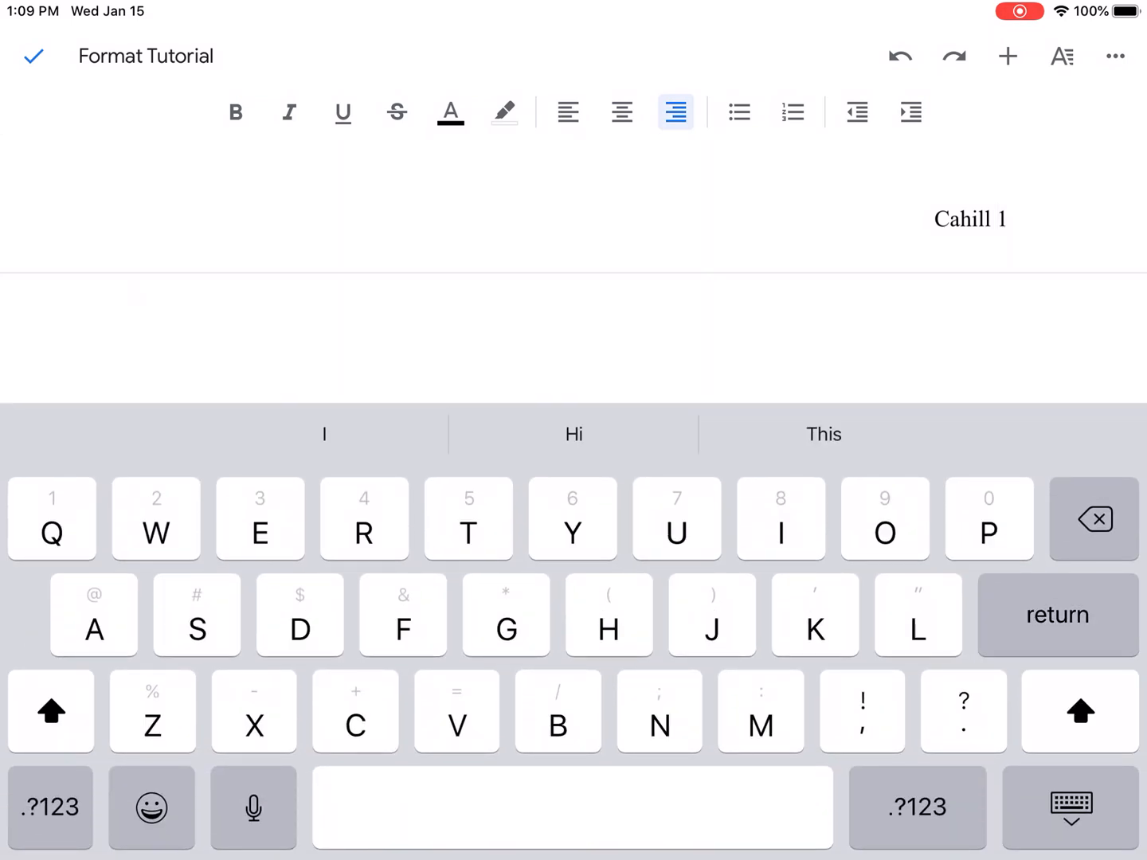
click(568, 112)
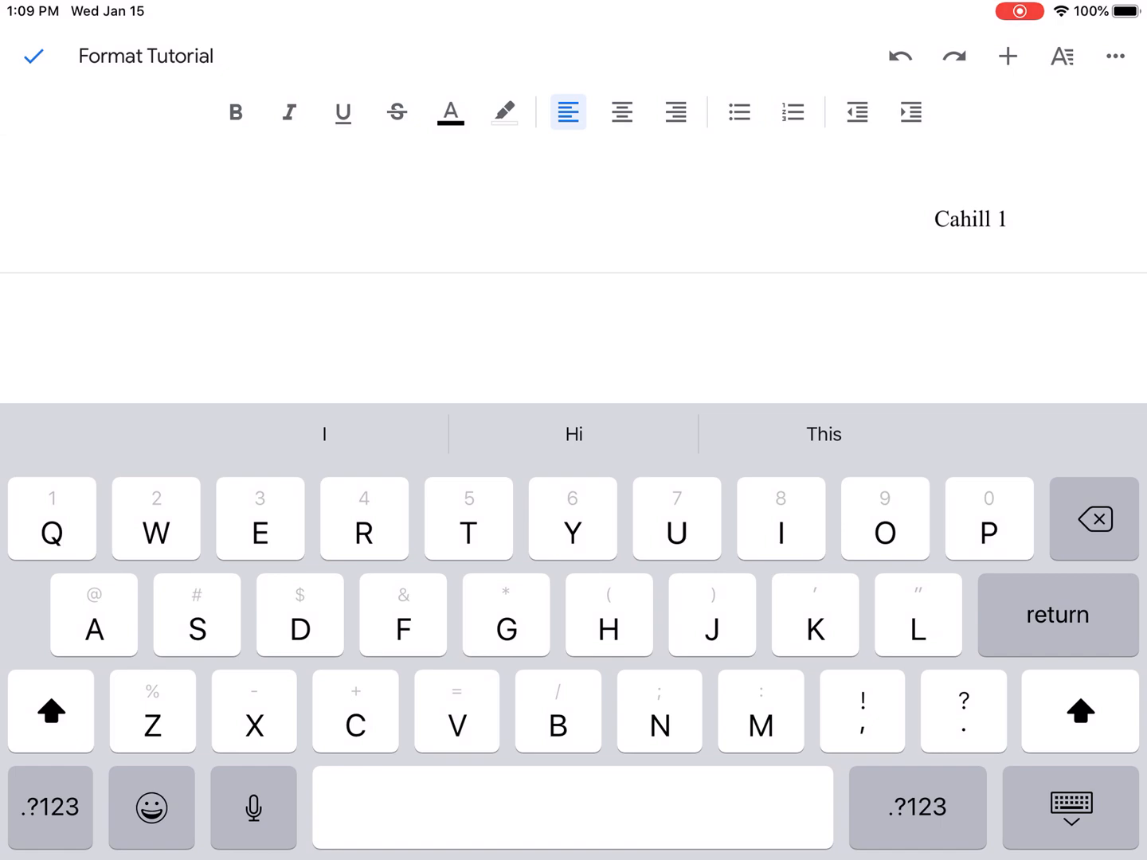
click(675, 112)
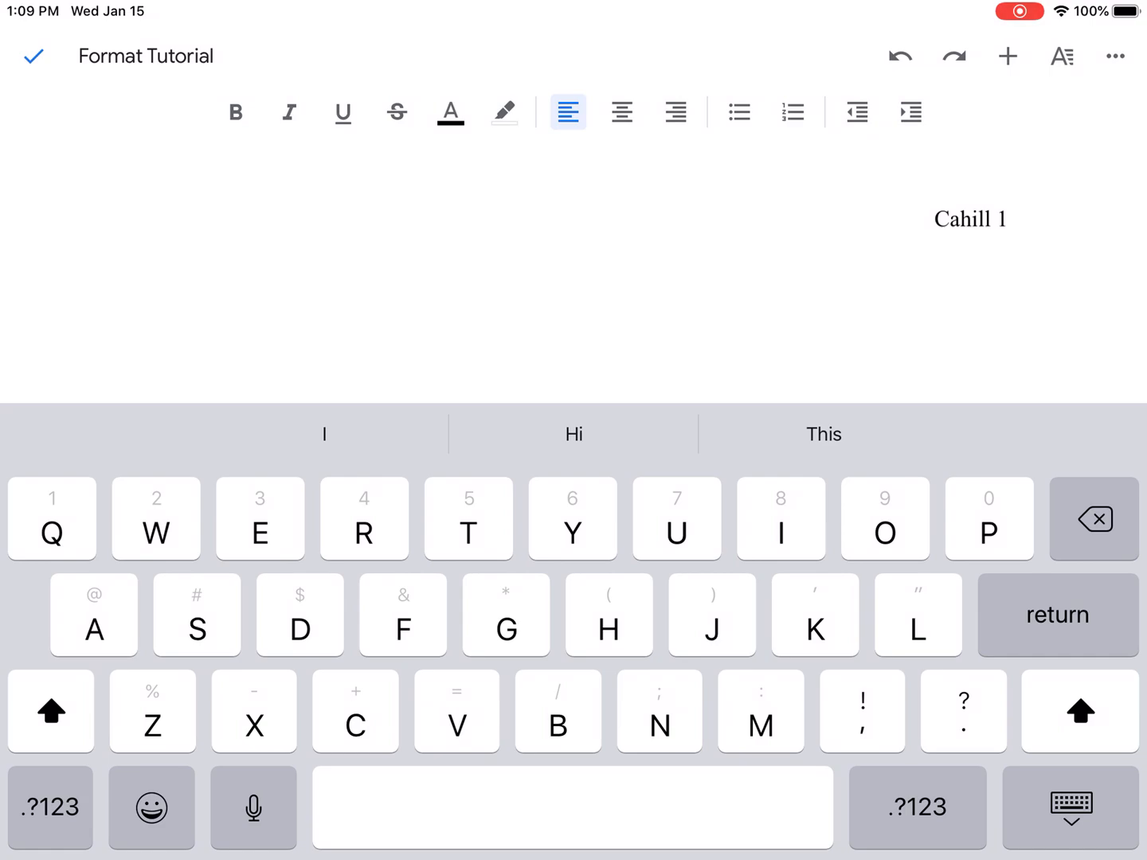
- Set the body text to Times New Roman 12pt and increase its line spacing
click(1061, 57)
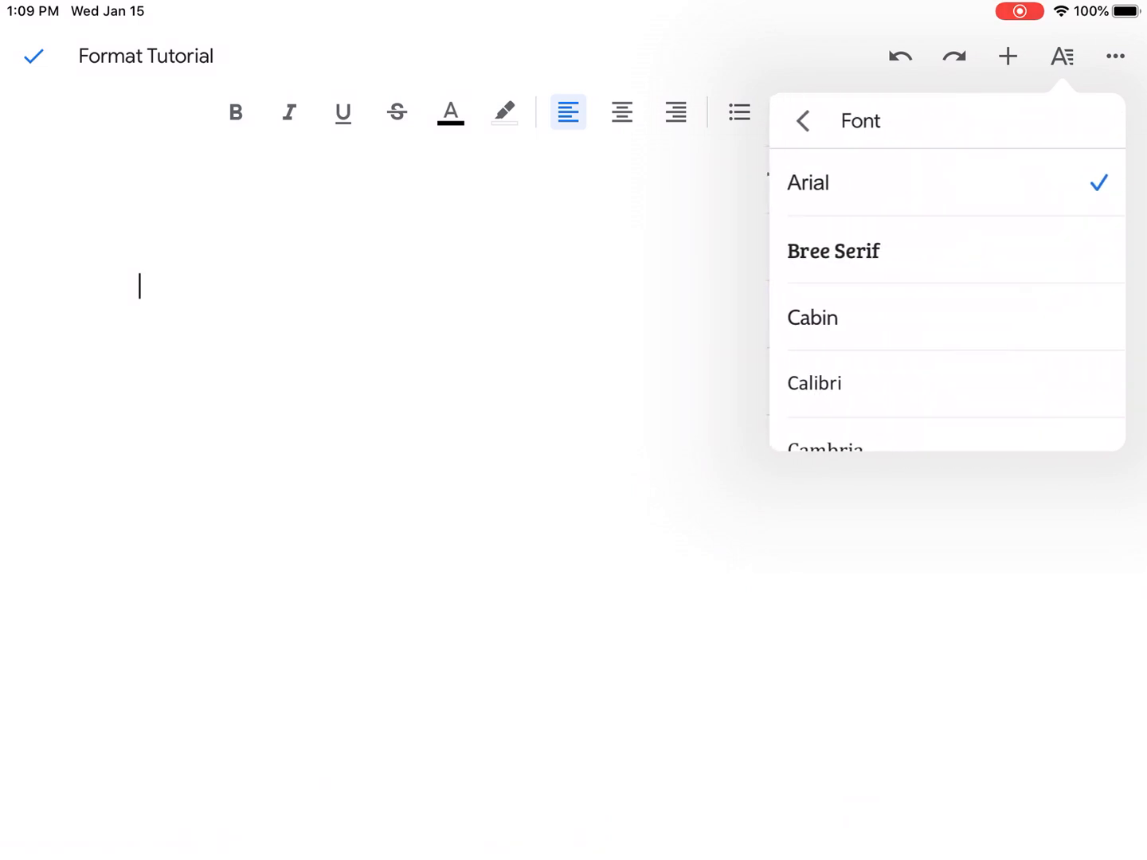
scroll(down, 3)
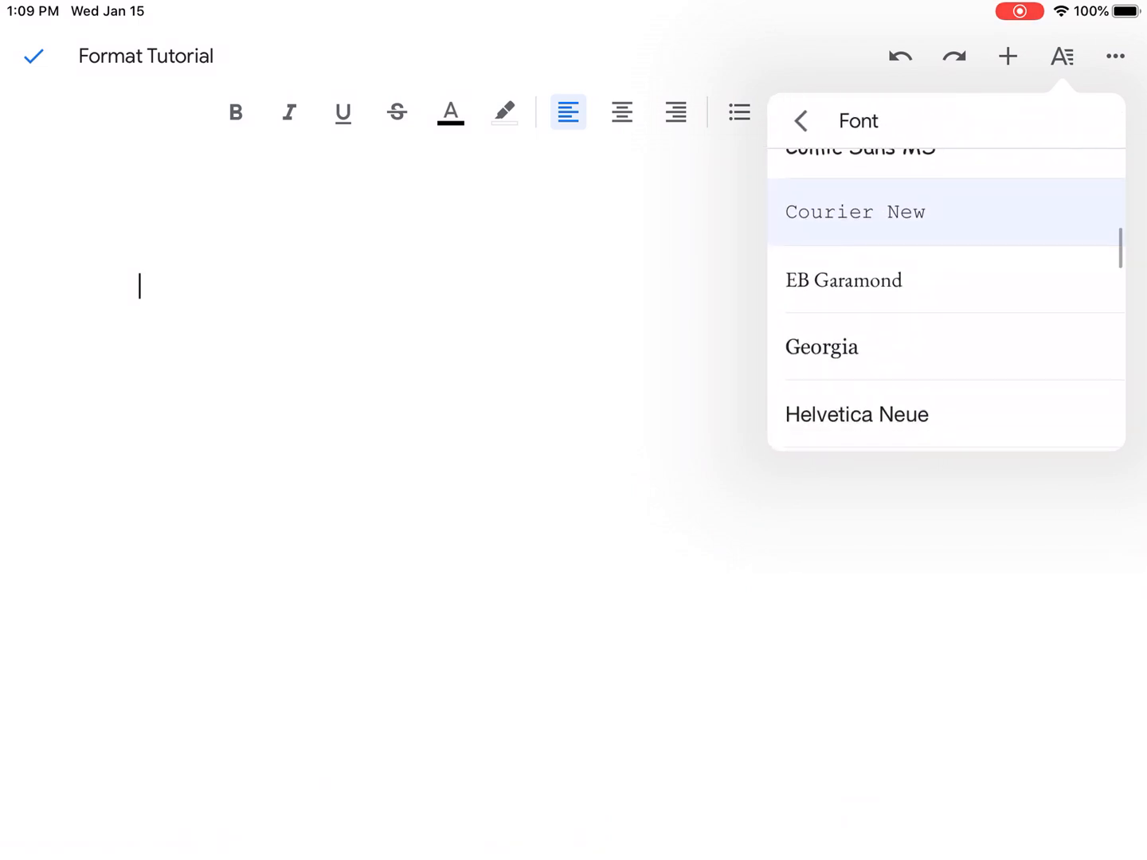
scroll(down, 3)
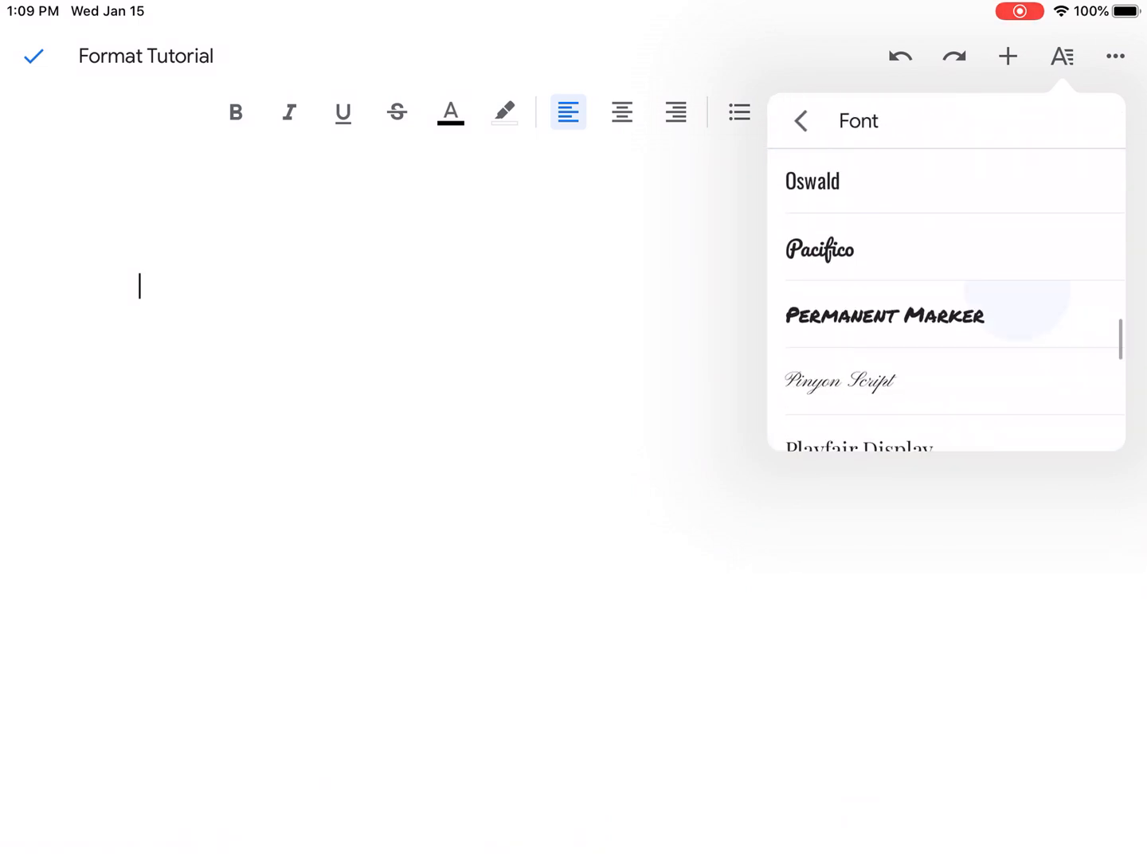
scroll(down, 3)
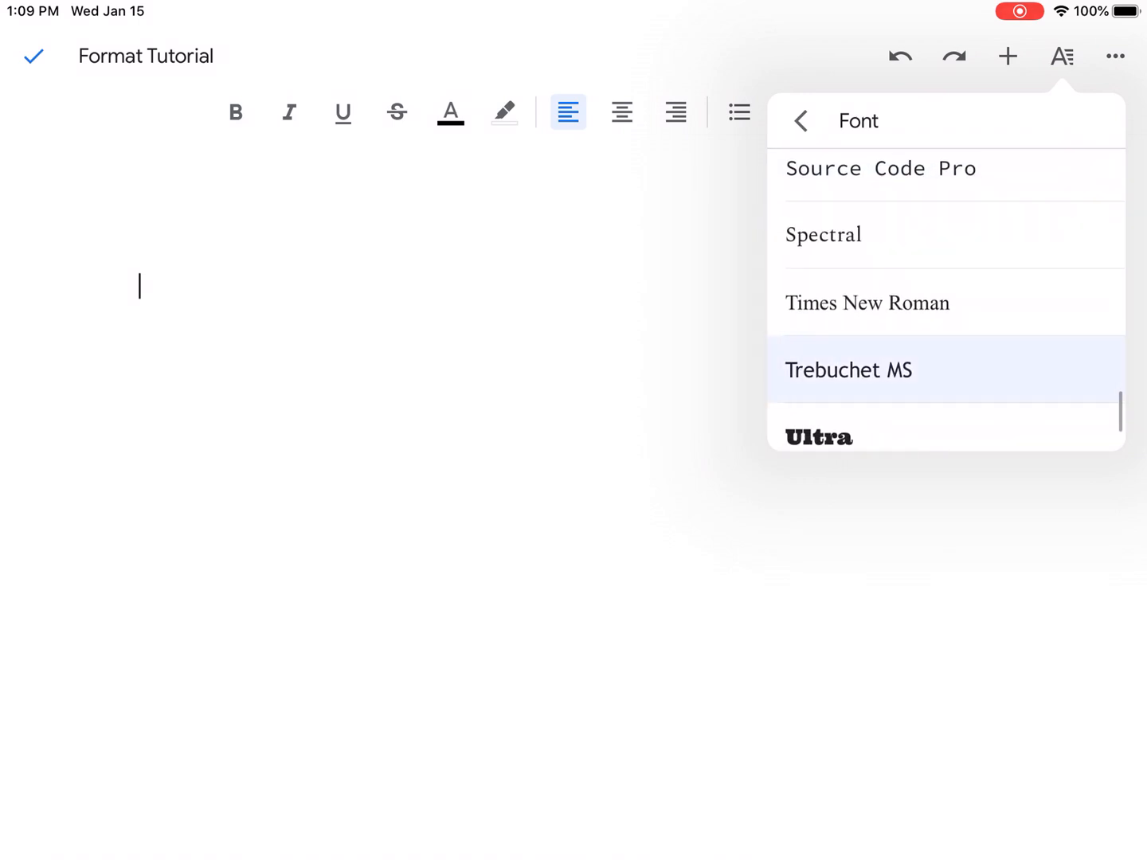
click(802, 120)
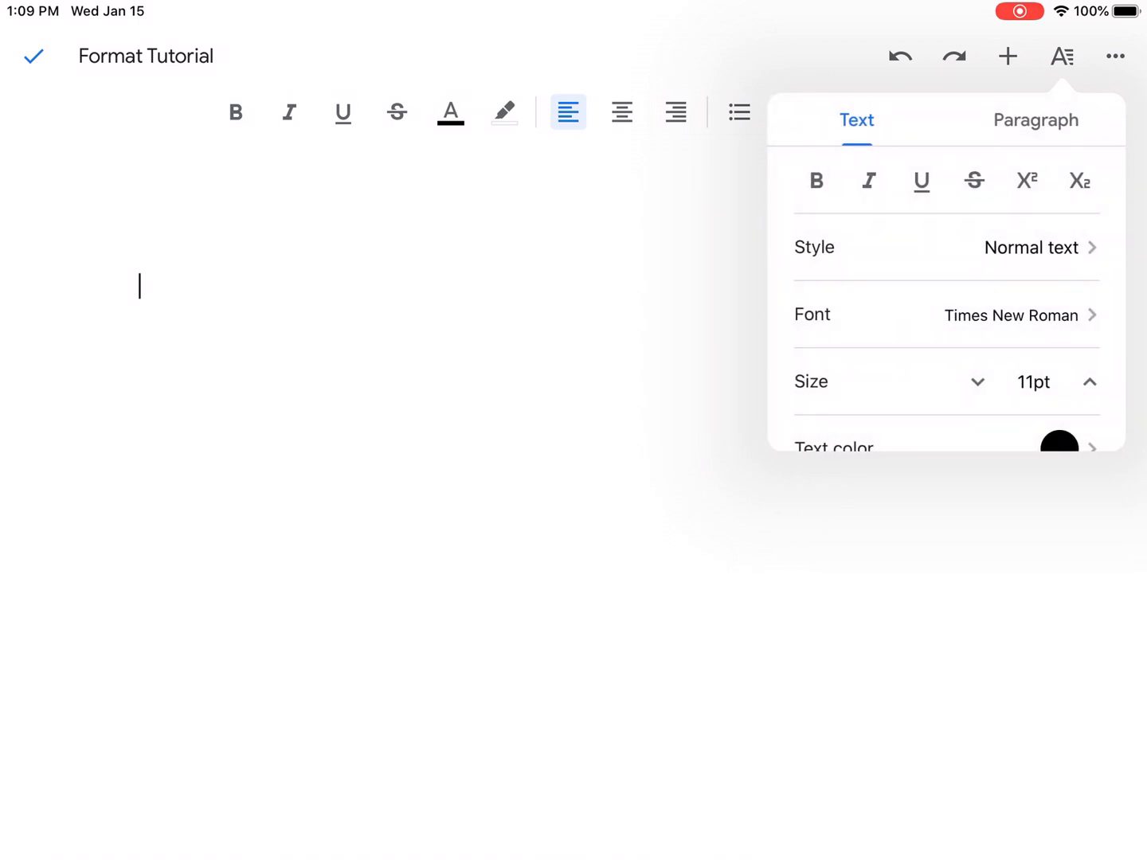
click(1090, 382)
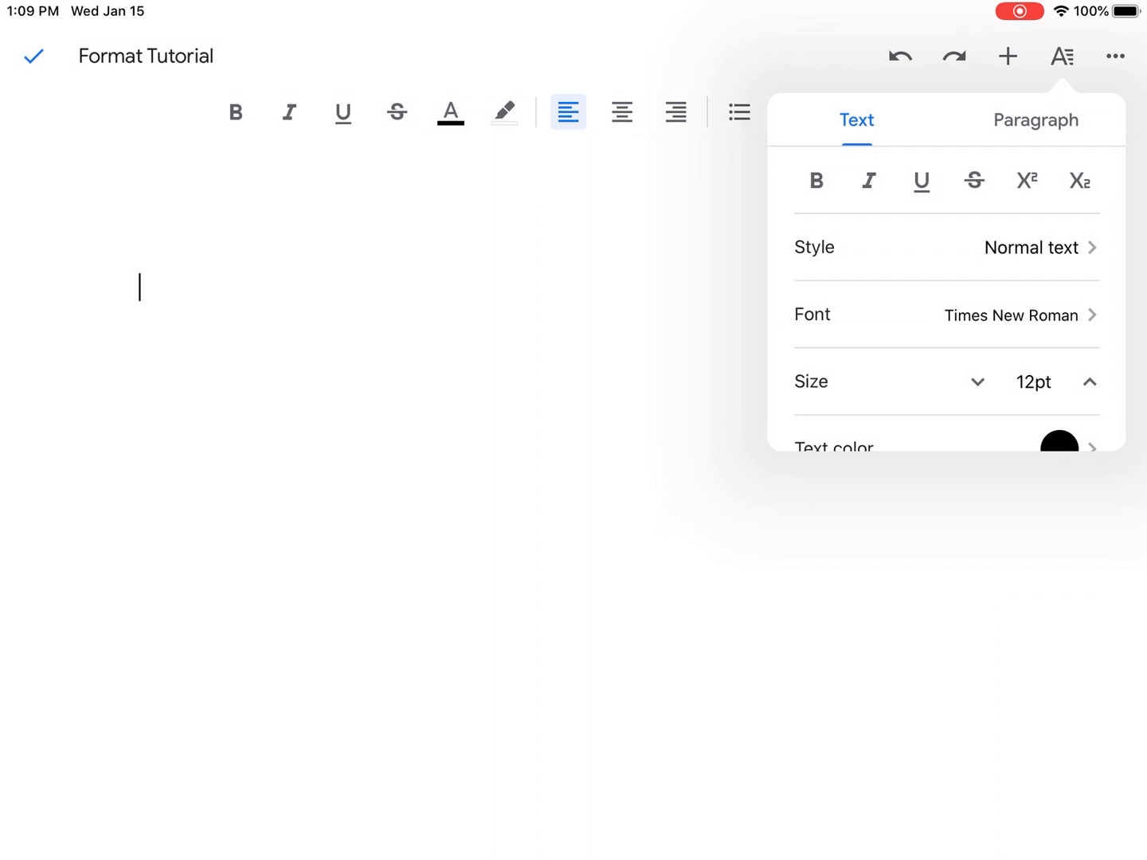
click(1035, 120)
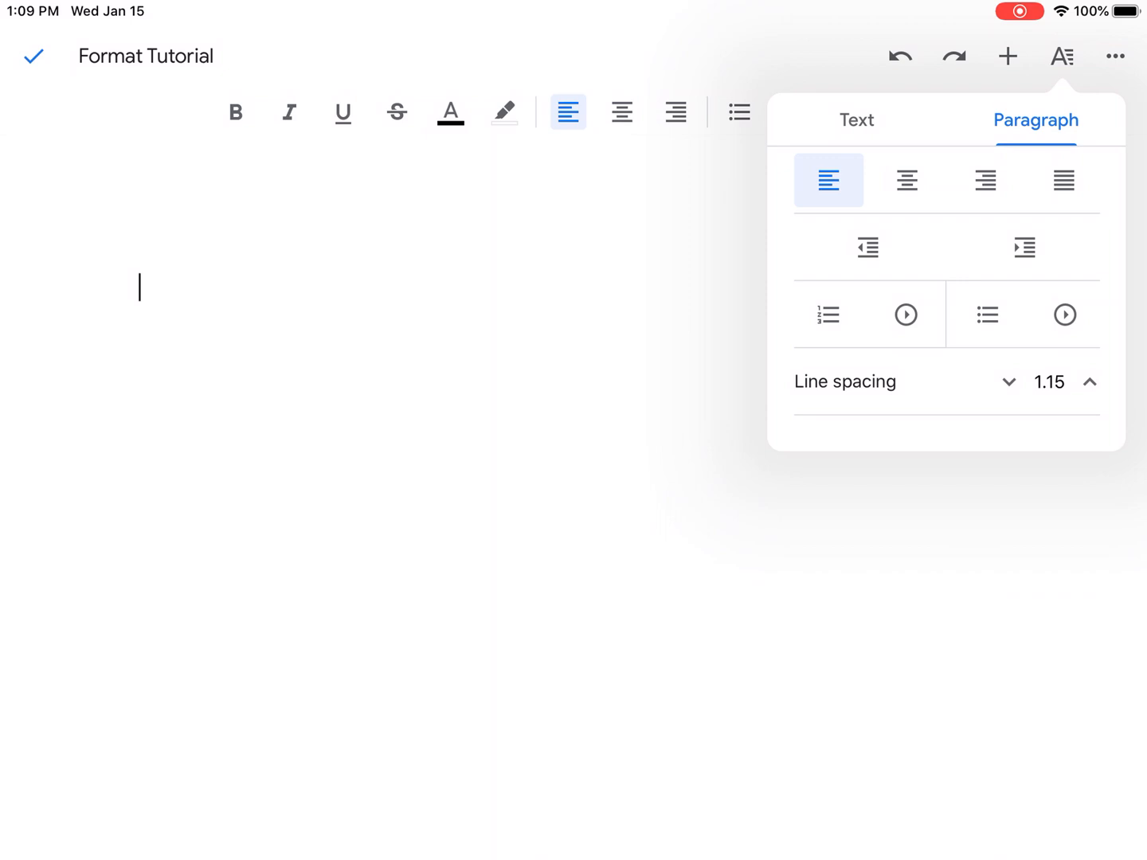
click(1093, 382)
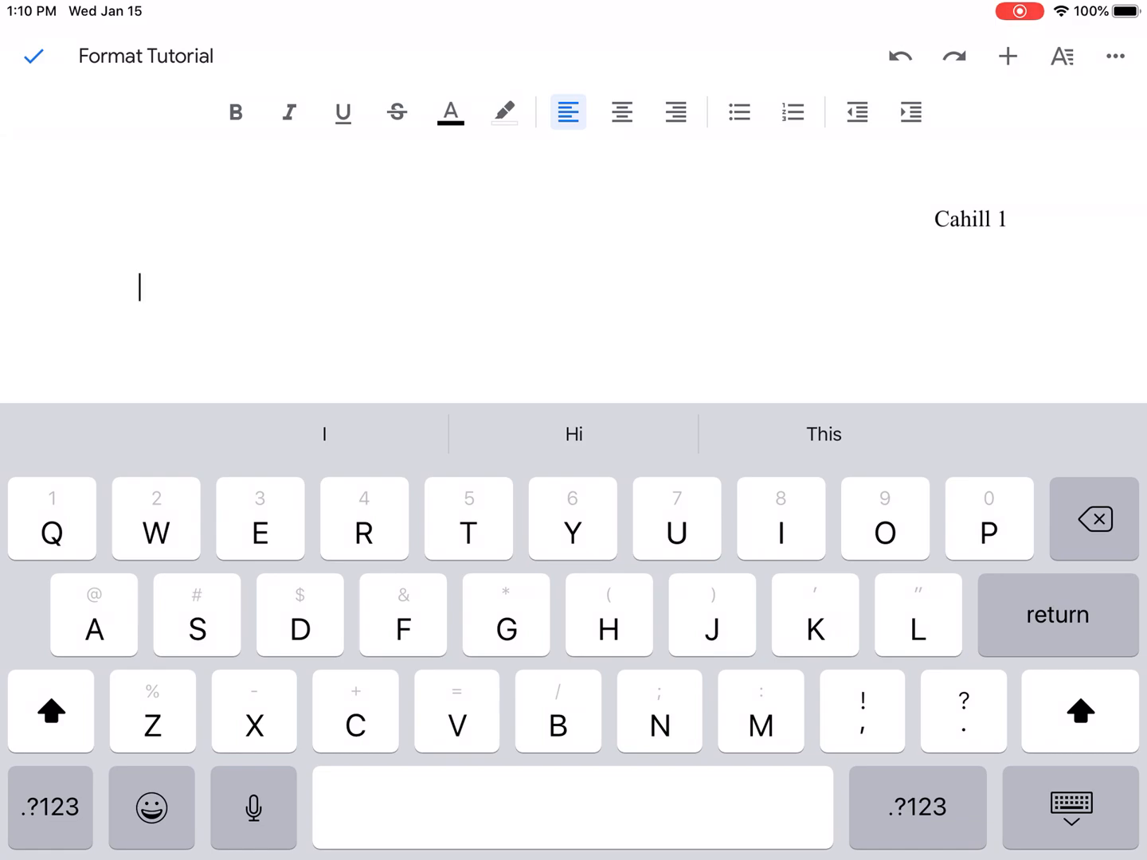
text(Mol)
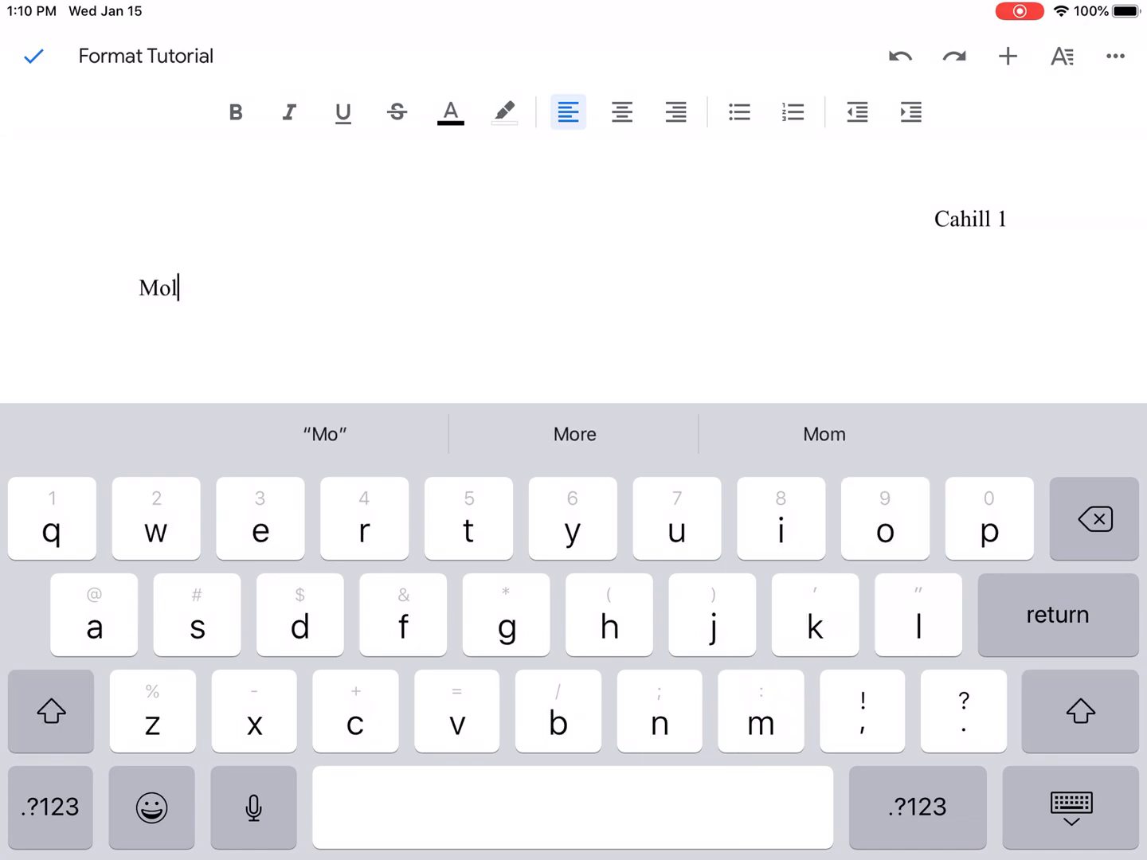
text(lie C)
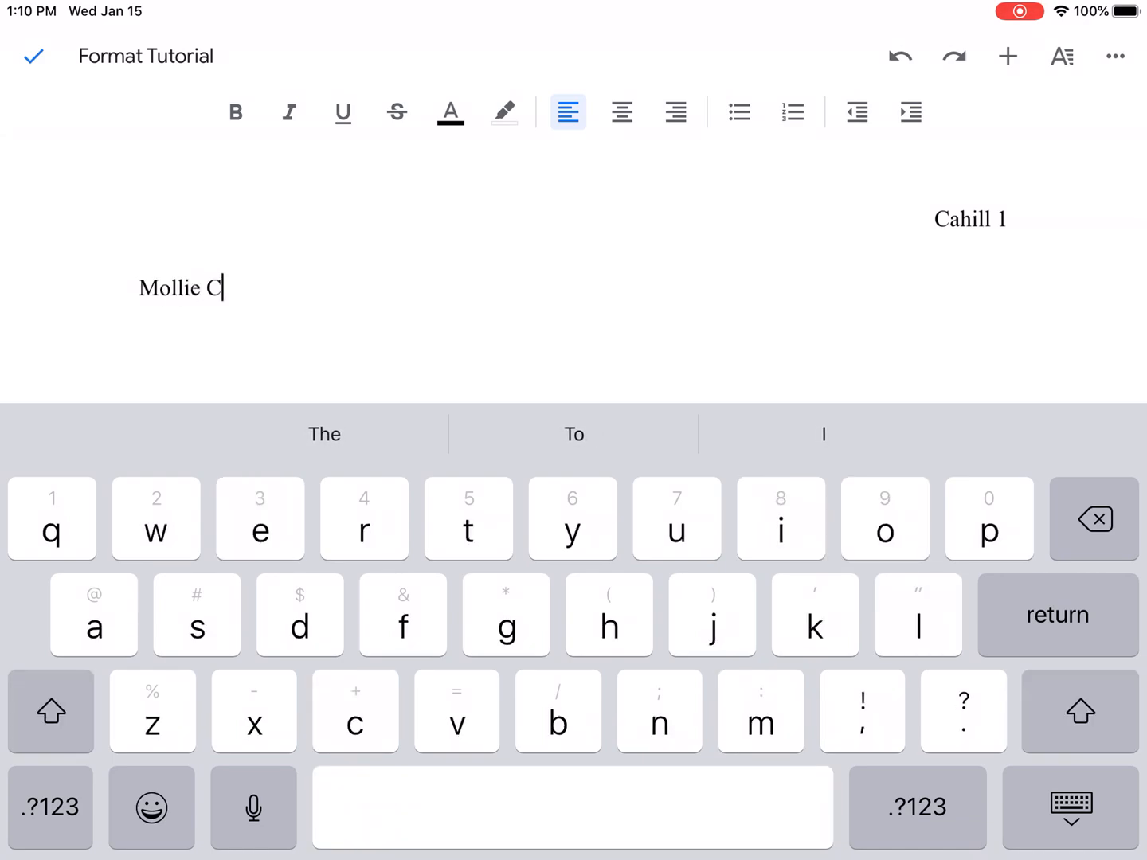
text(ahill)
text(English 2)
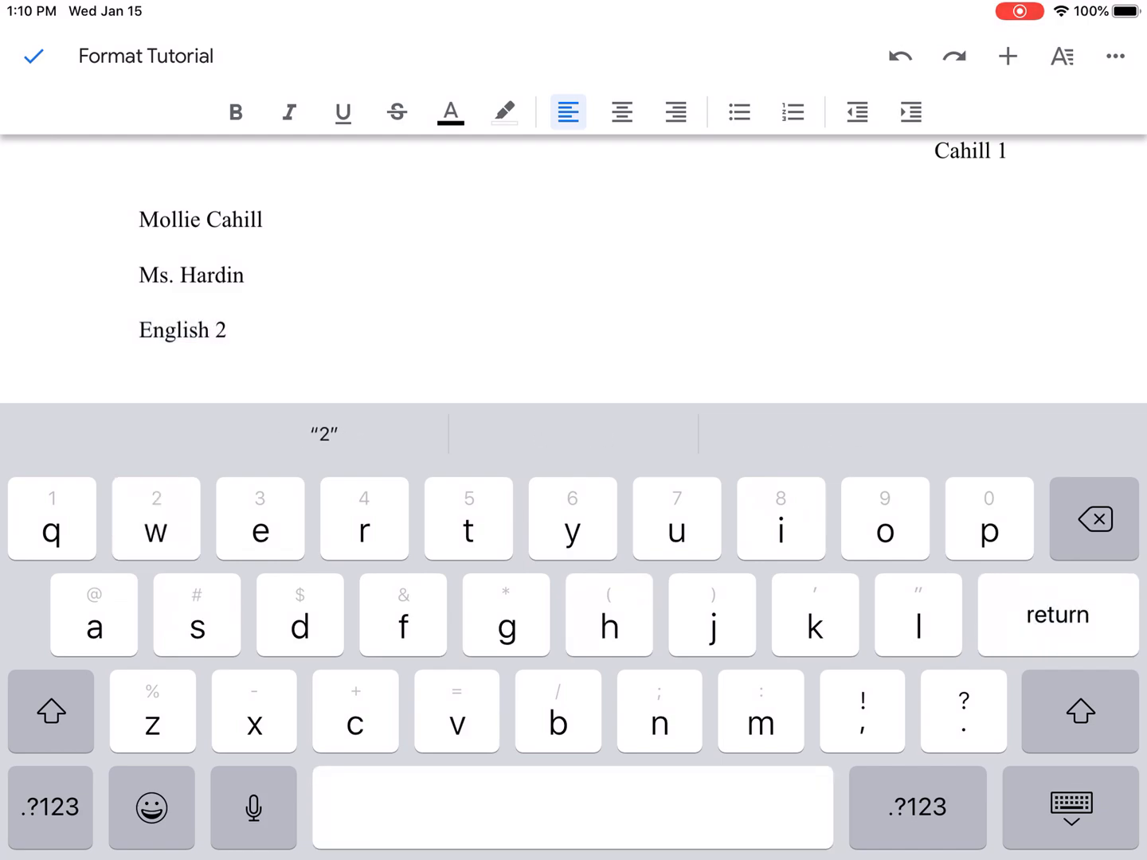
key(return)
text(15)
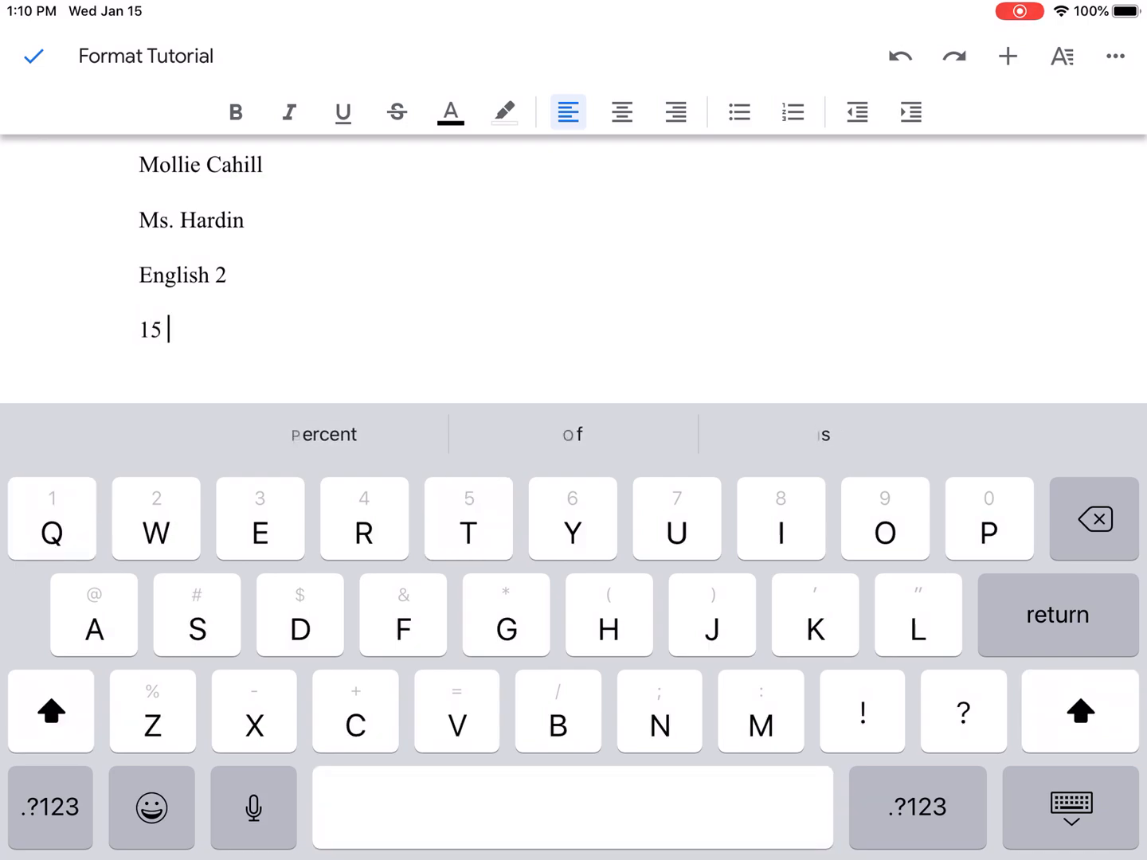
- Type the date '15 January 2020' using the January suggestion
text(Jan)
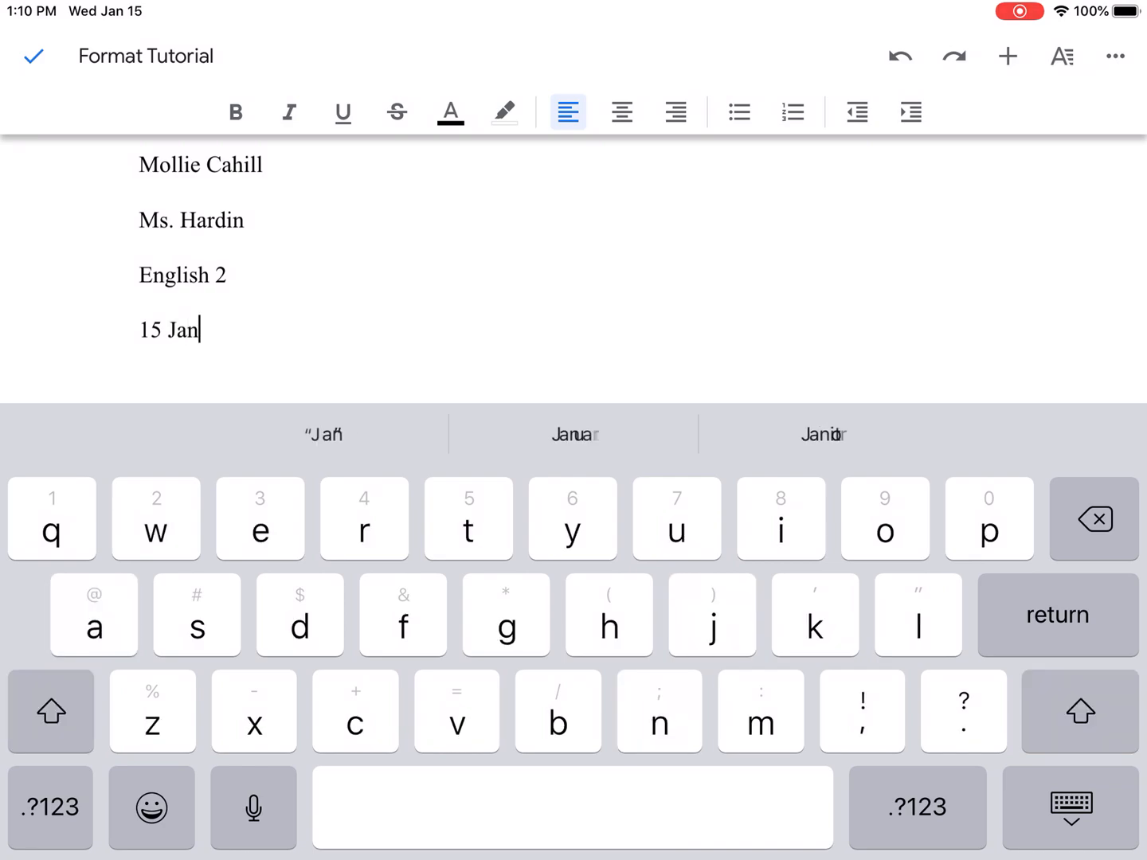
click(324, 435)
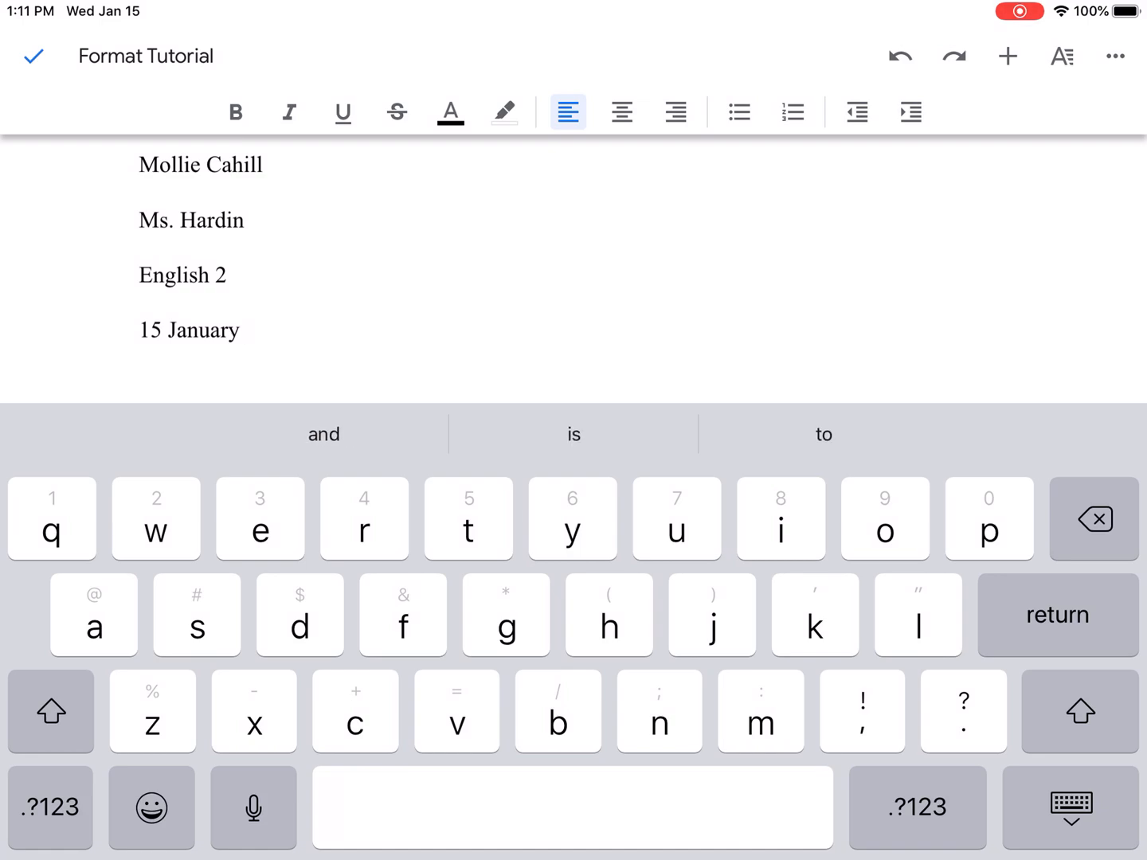
text(0)
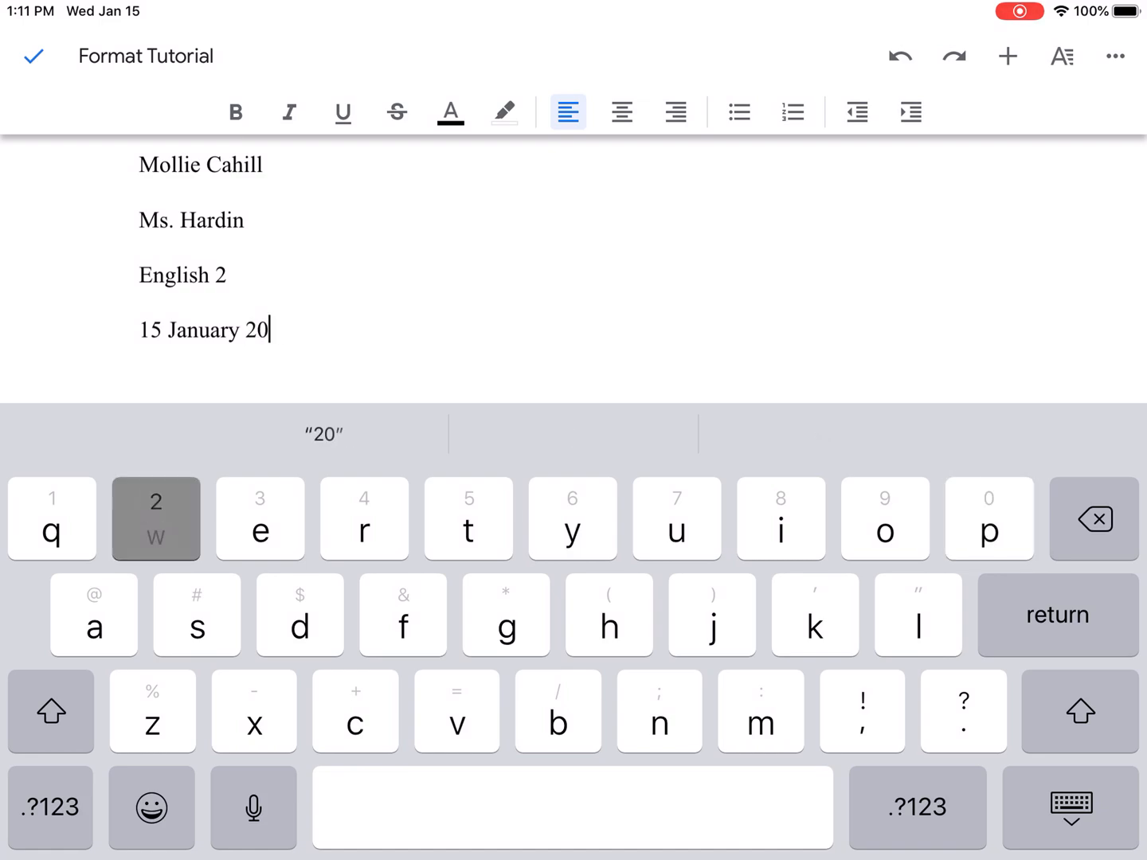
text(20)
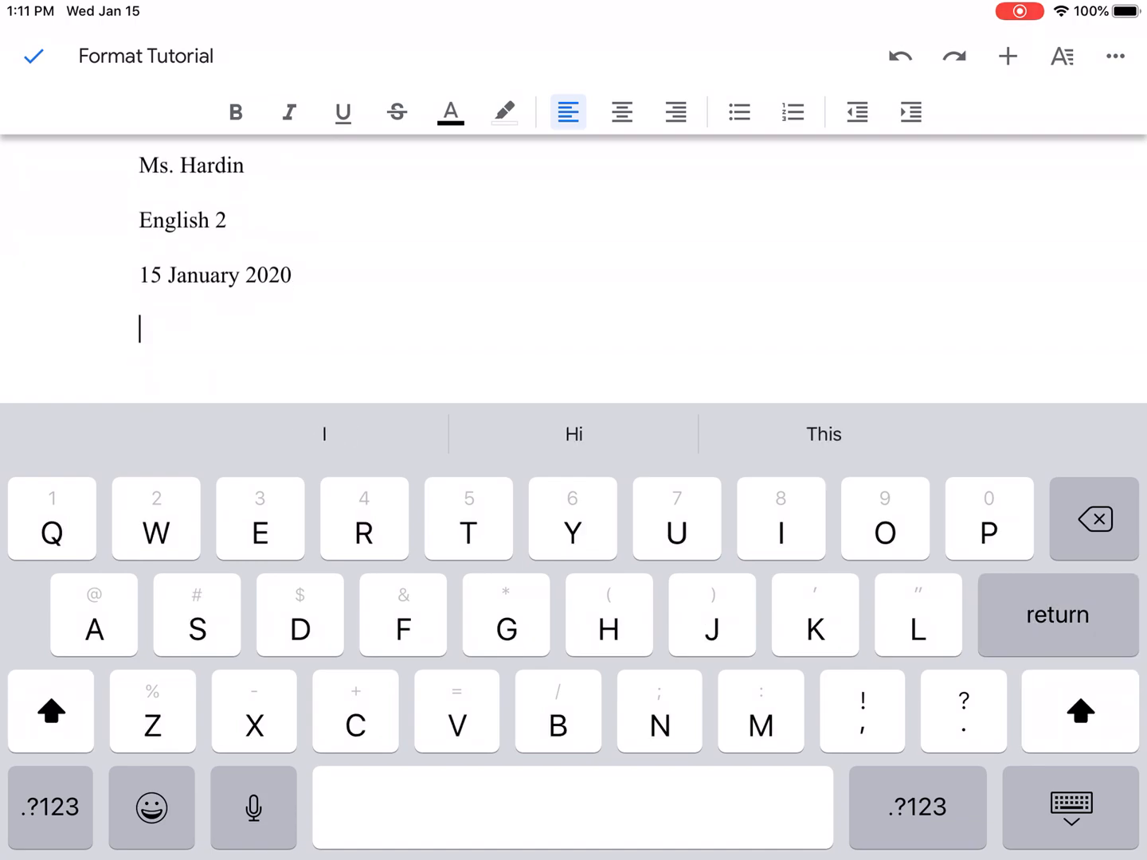
- Type the centered title 'The New Direction of Disney's Star Wars' with Star Wars italicized
click(622, 112)
text(T)
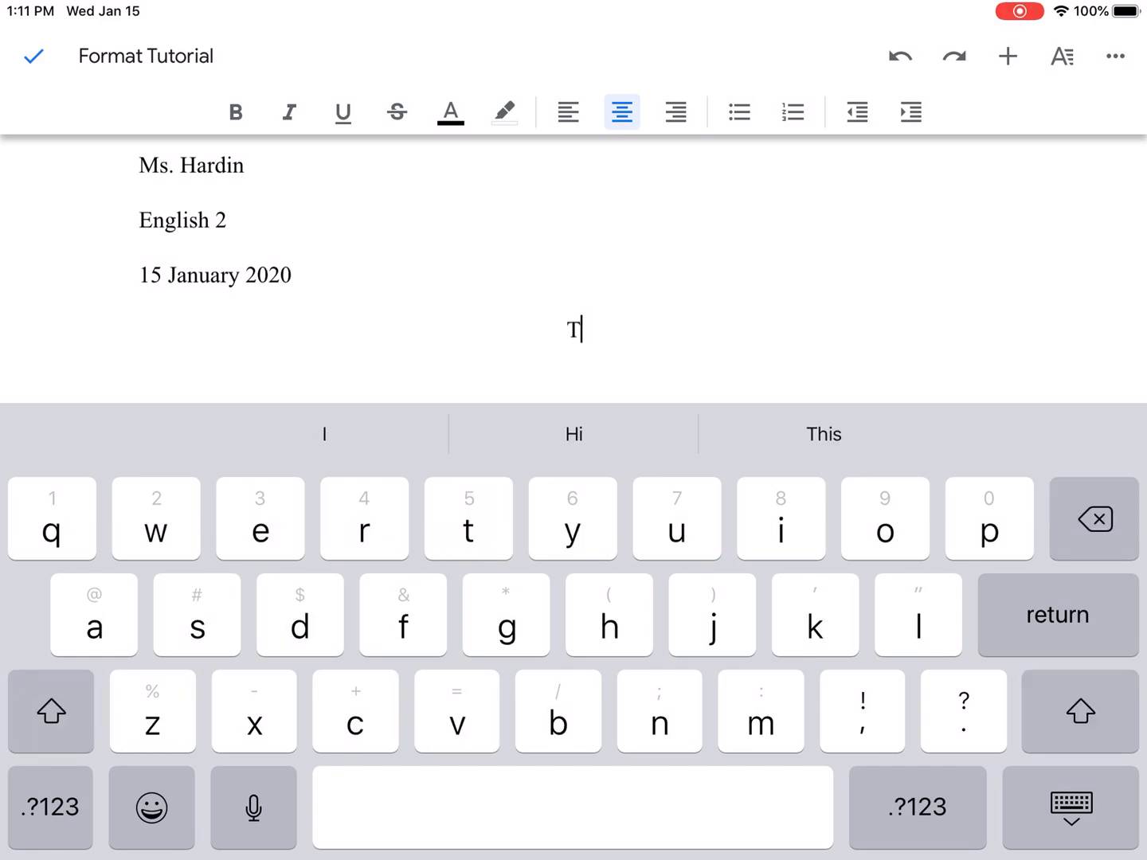
text(he)
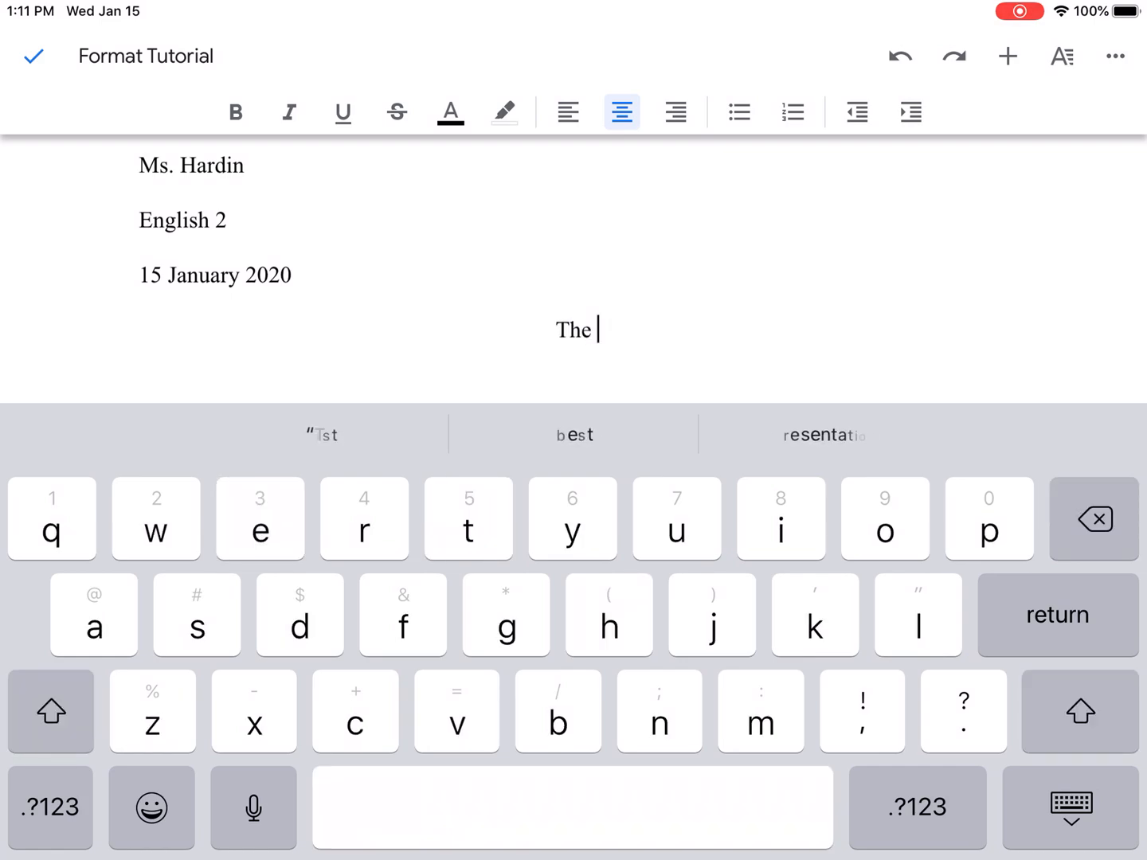
text(New)
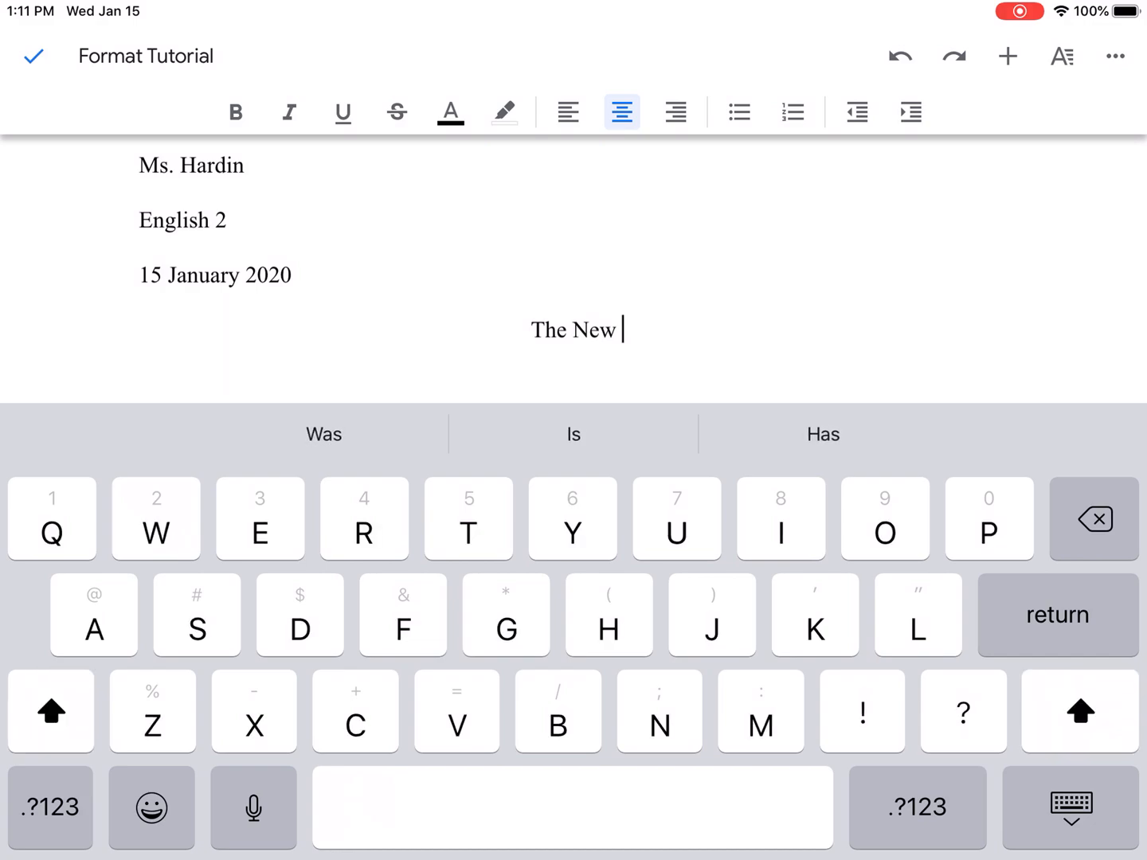
text(Direction of D)
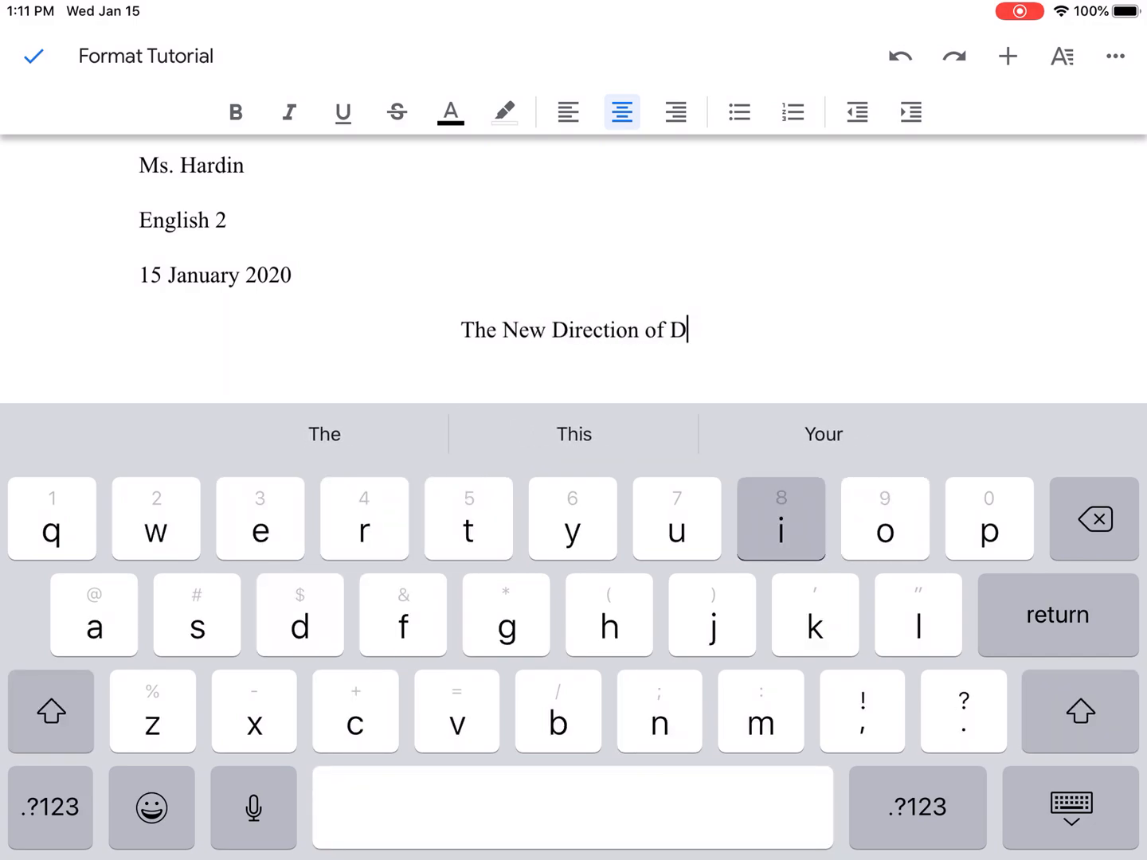
text(isney)
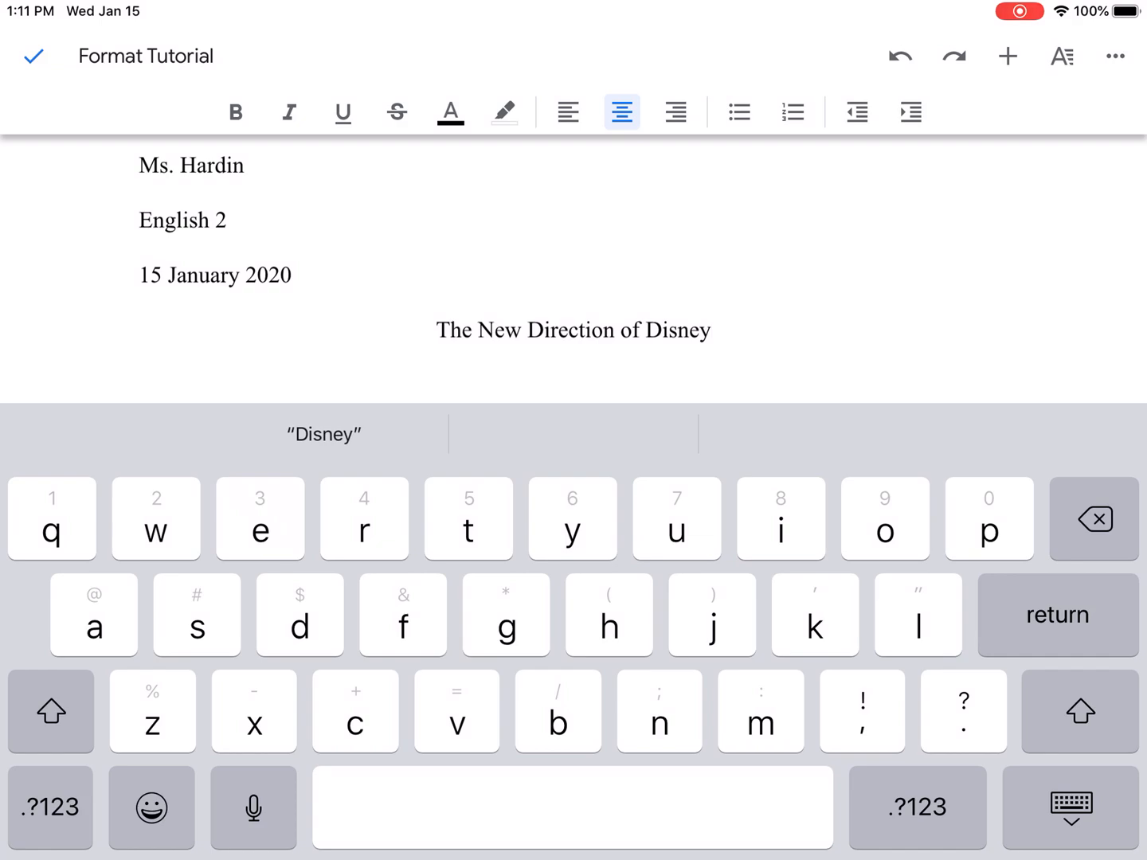
click(815, 614)
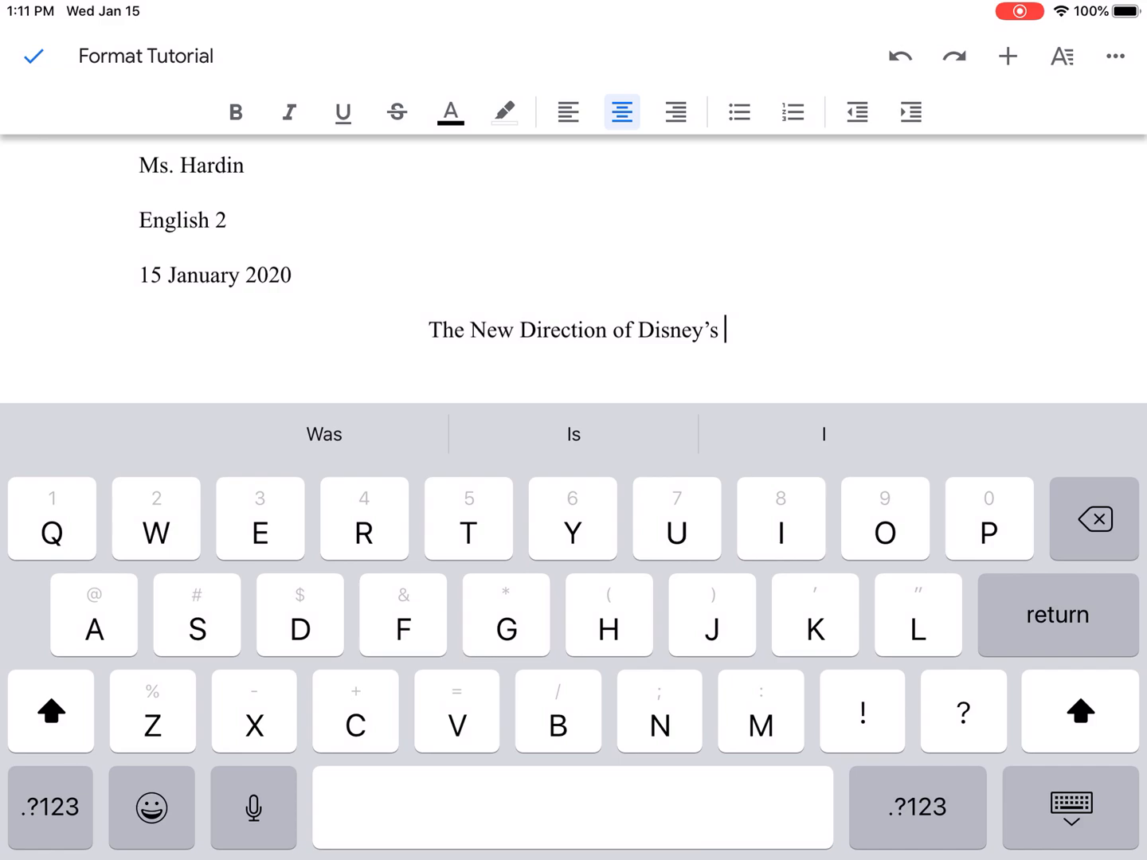
click(289, 112)
text( Star Wa)
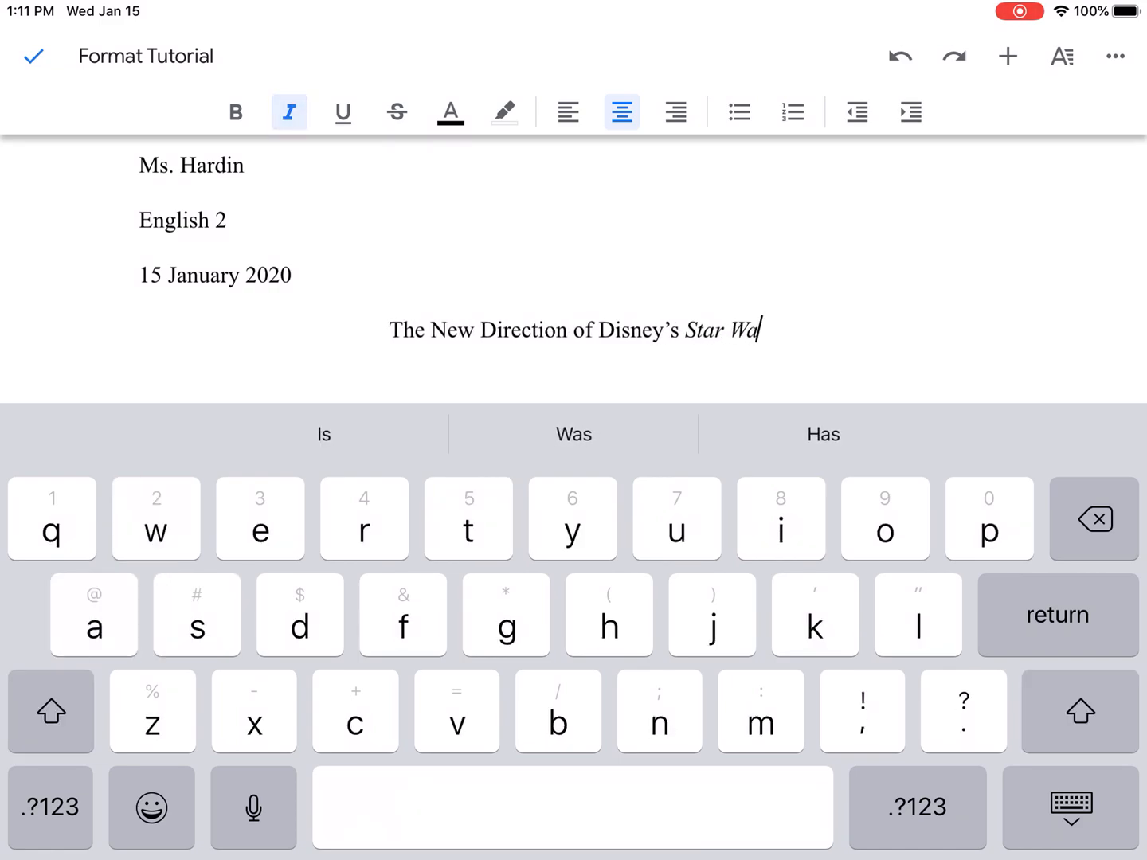
text(s)
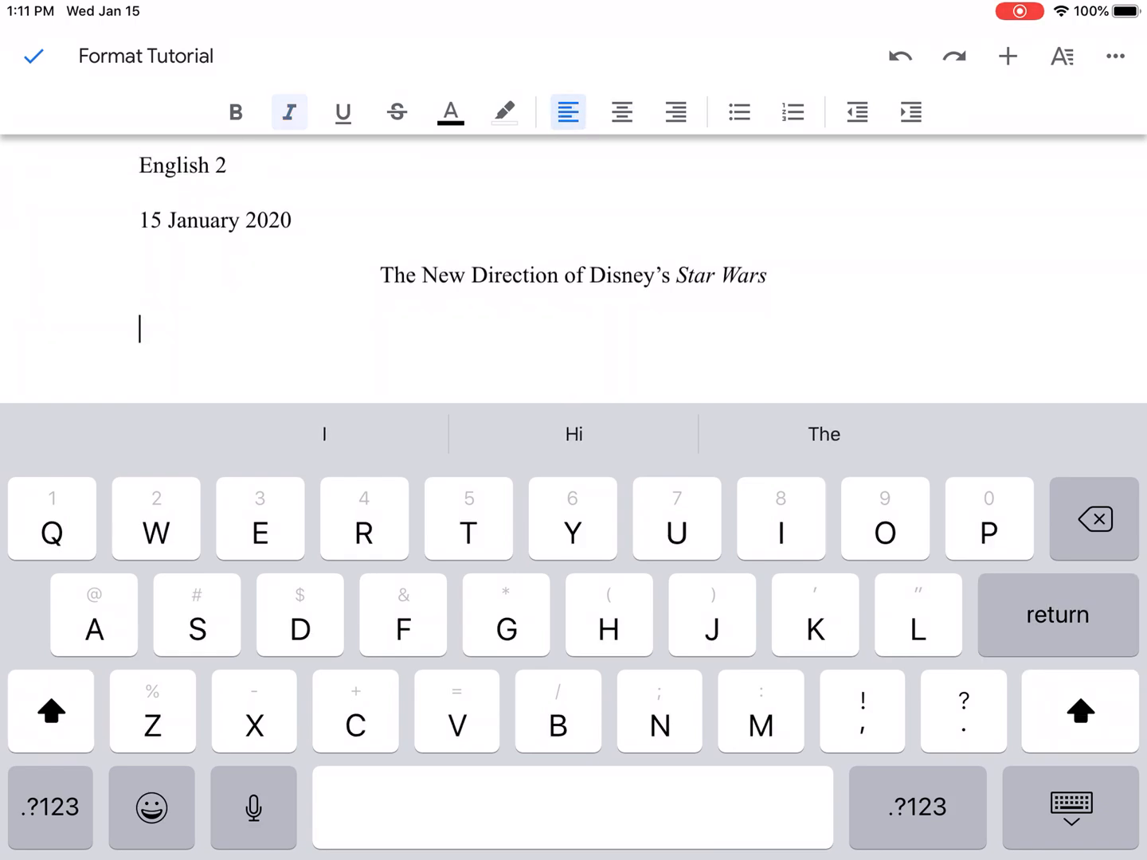
- Fix the title's italics and begin a non-italic placeholder body line below it
click(289, 112)
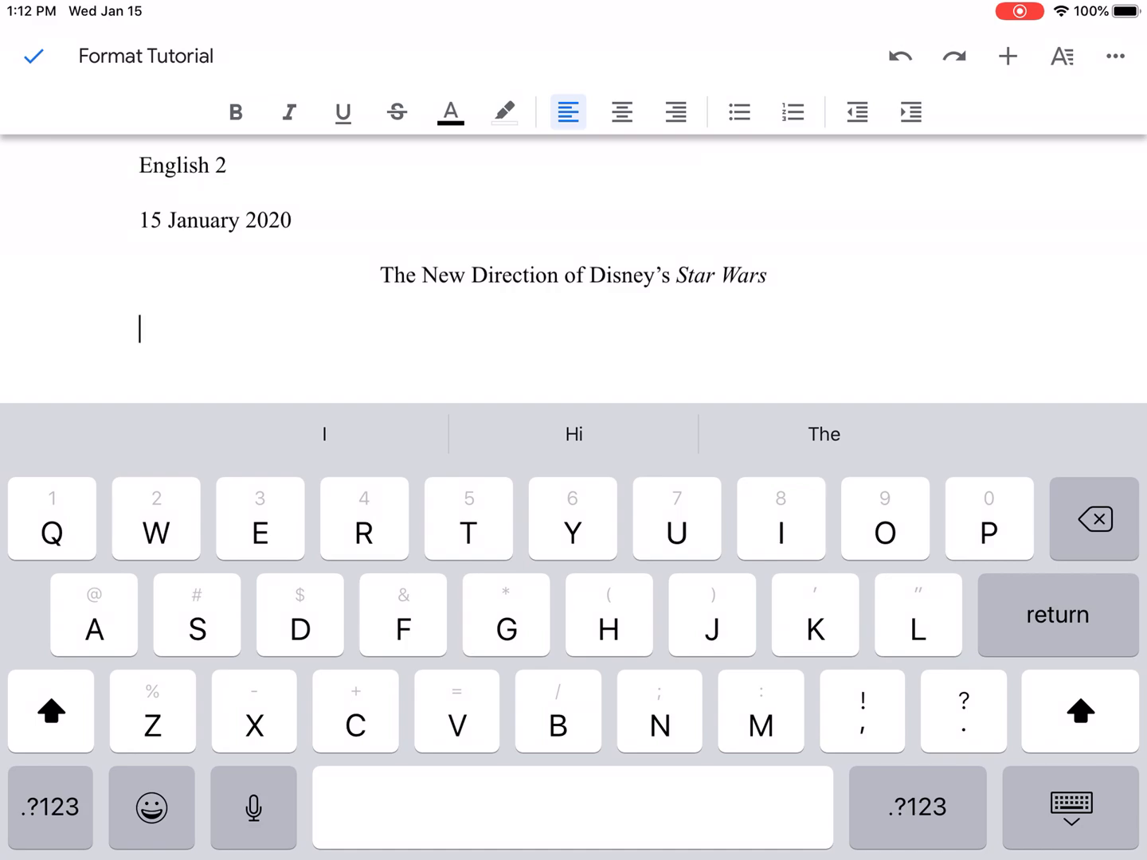
click(765, 274)
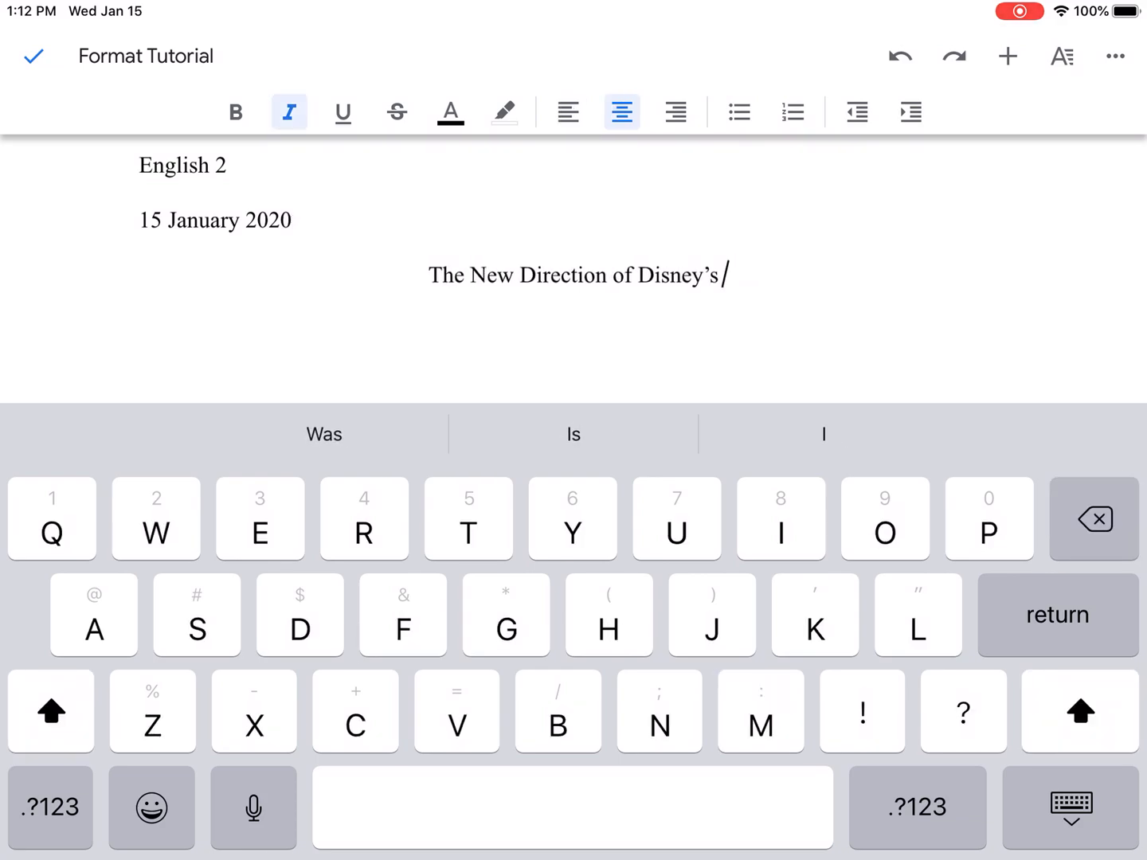
click(760, 712)
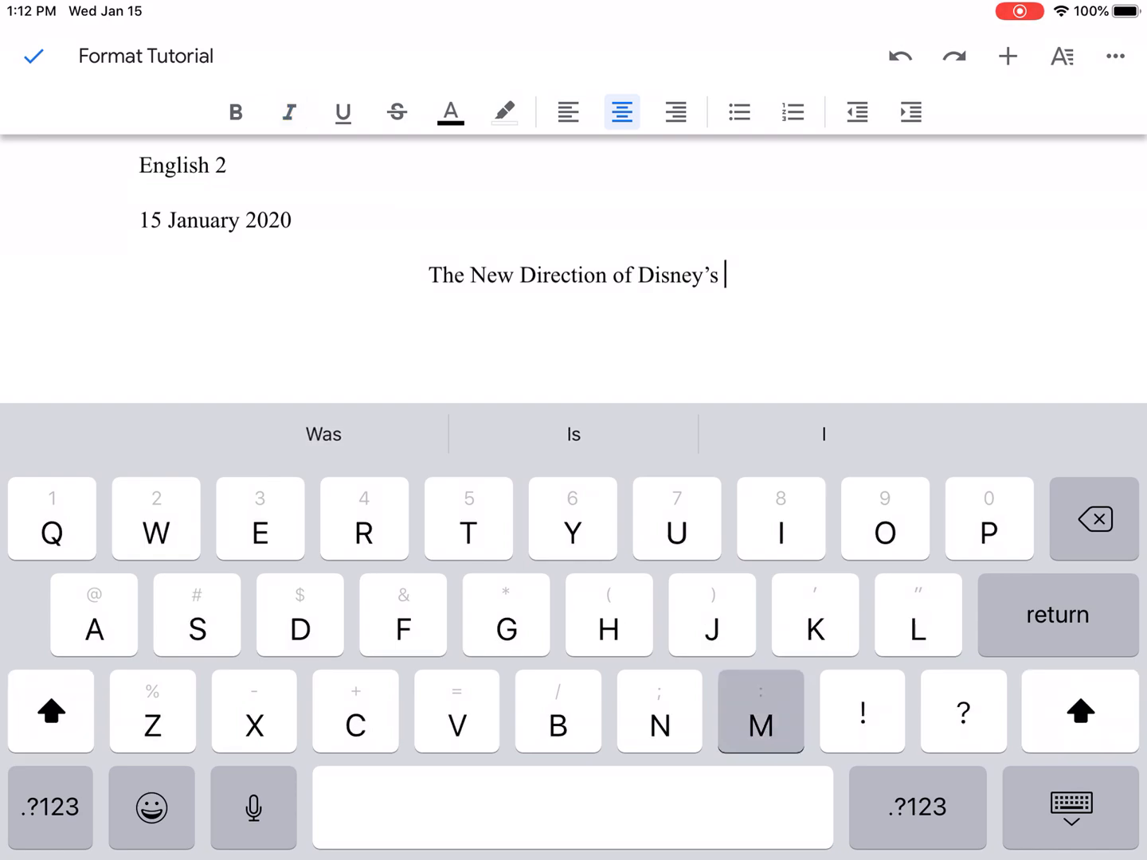
text(Movies)
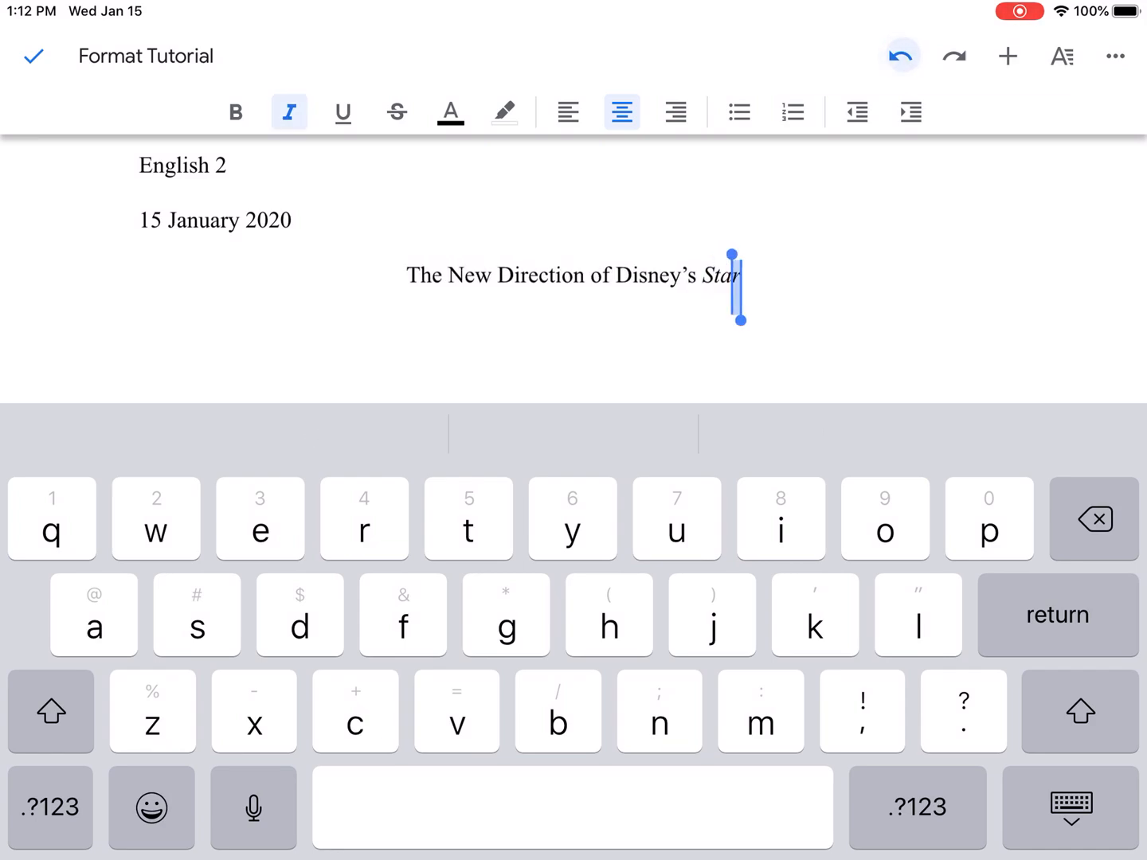
text(Wars)
text(BdB)
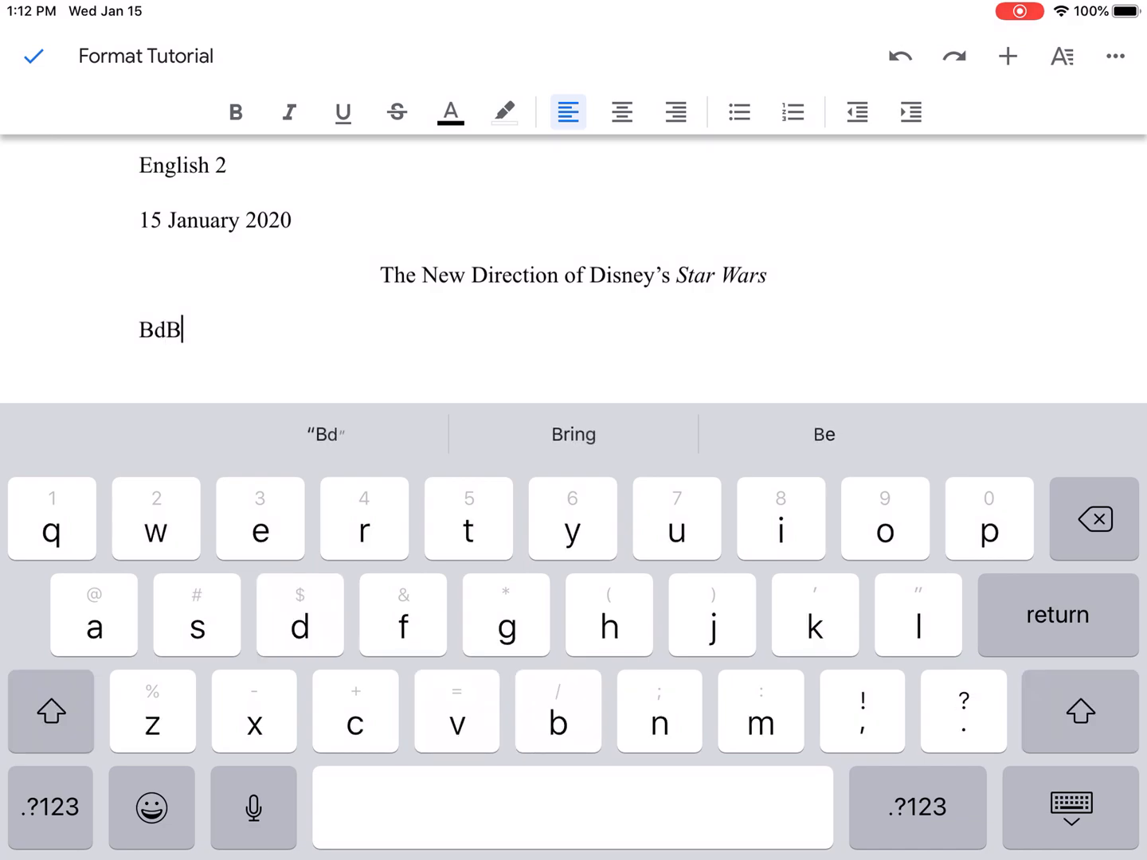
- Add filler text 'Zbcn,bbbb' to the body and start a centered new paragraph
text(Zbcn,bbbb)
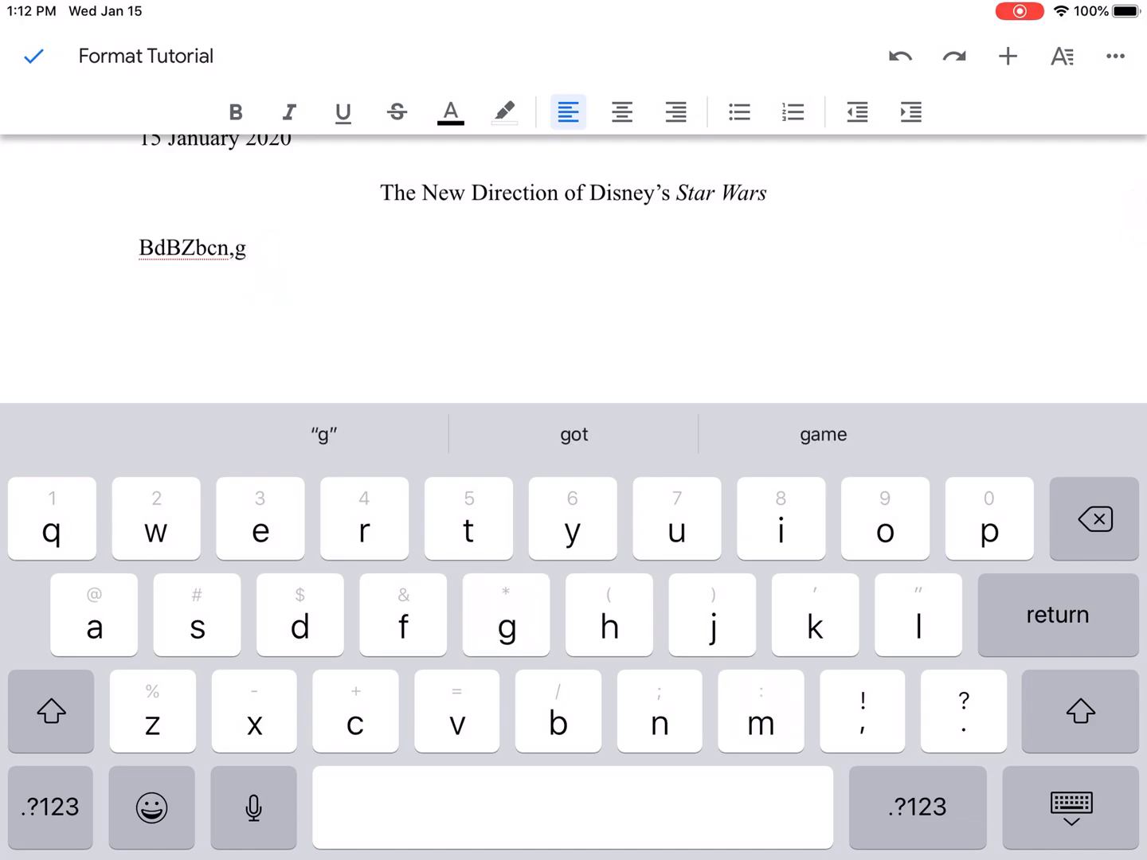
click(50, 710)
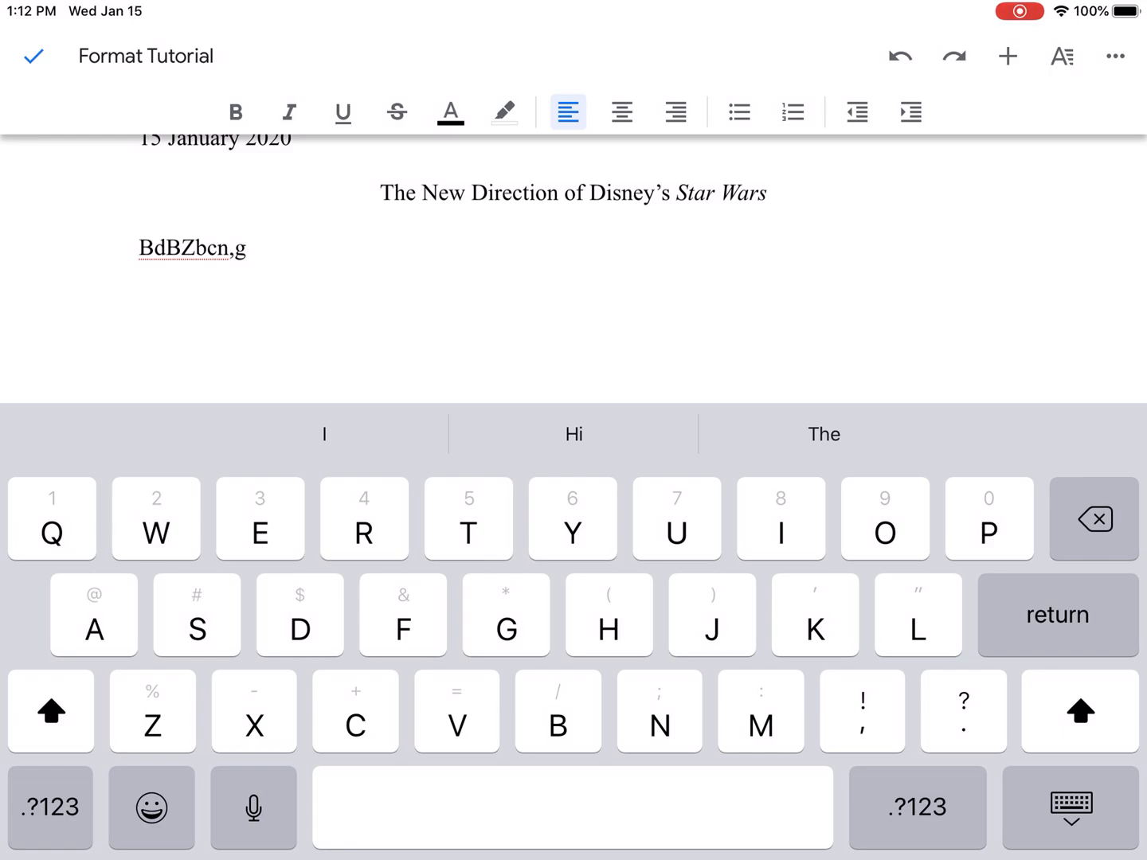
click(622, 111)
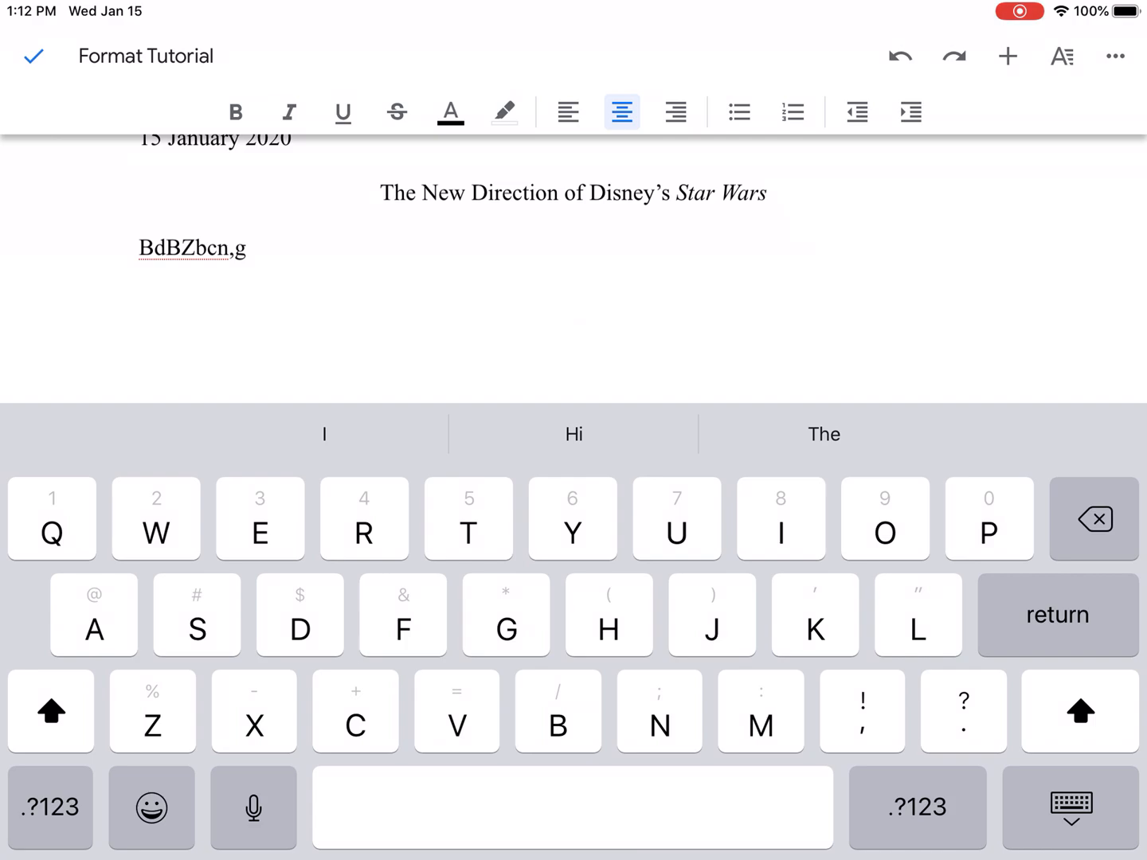
- Type the centered 'Works Cited' heading, then a left-aligned 'Citations' line
text(Works)
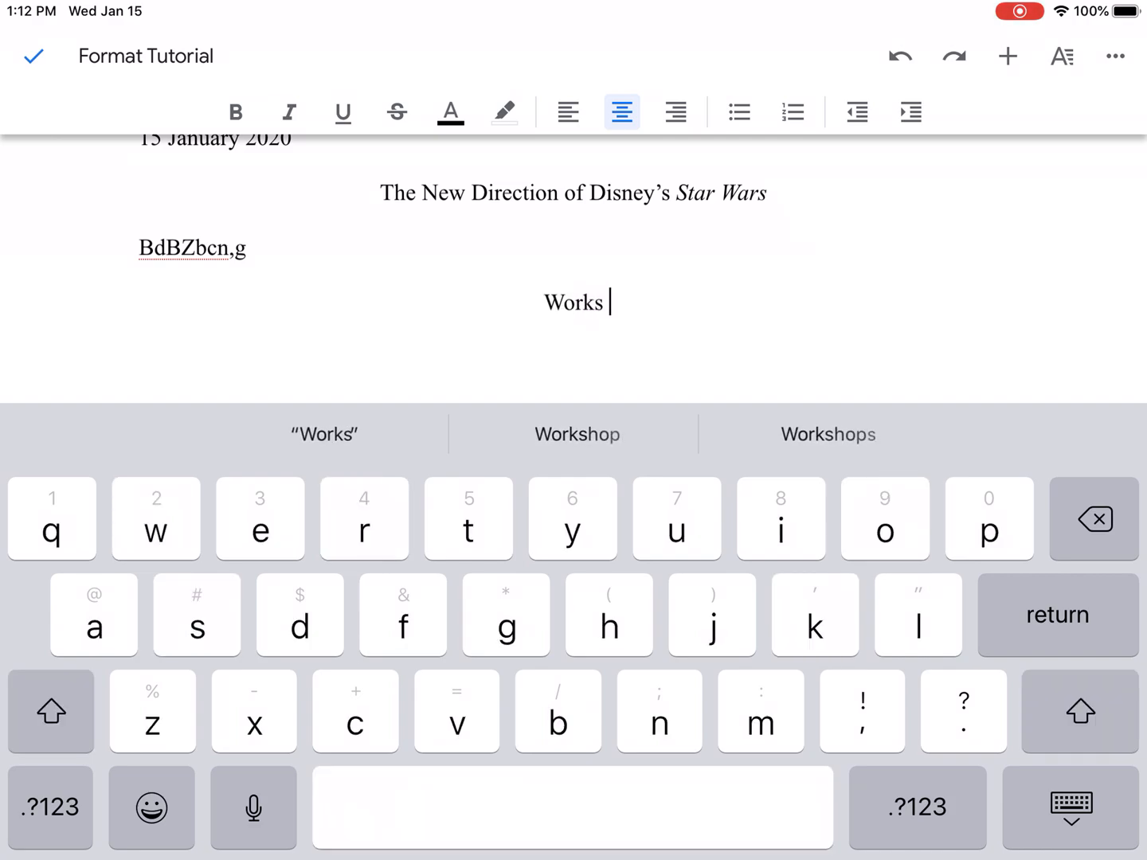
text(Cited)
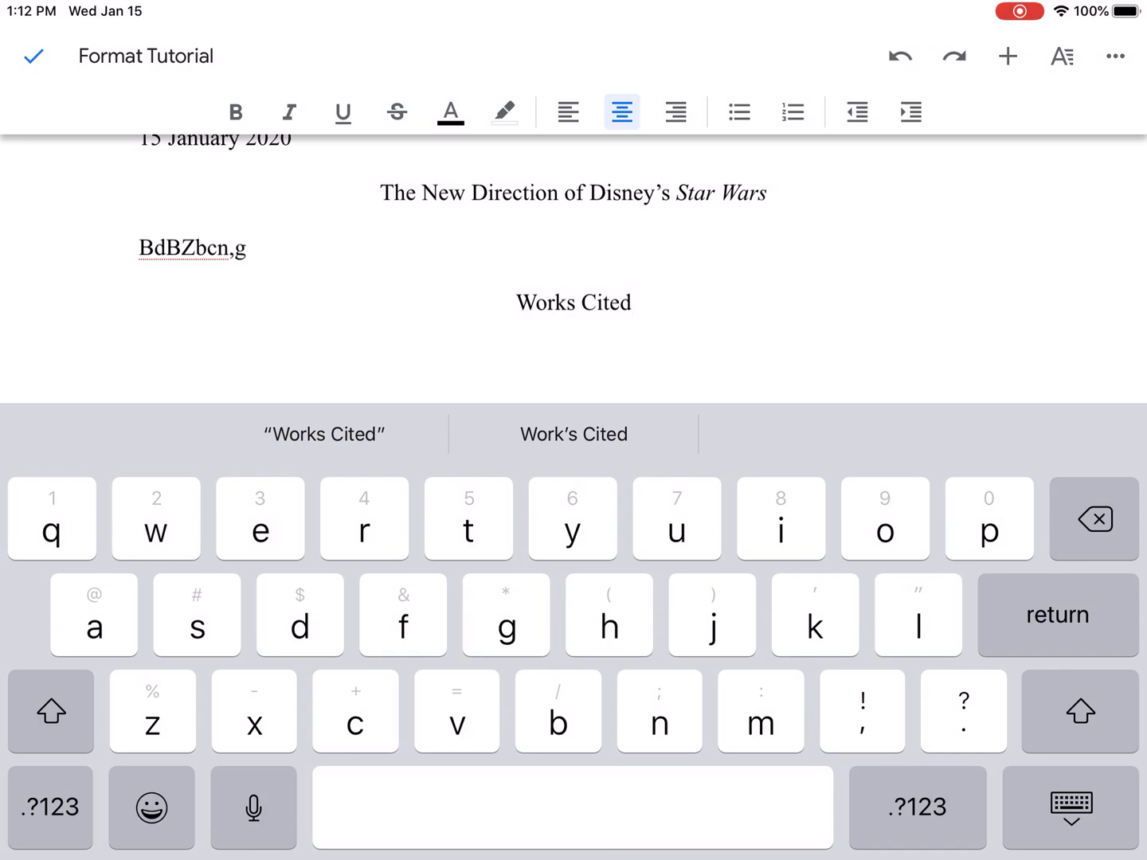
click(568, 111)
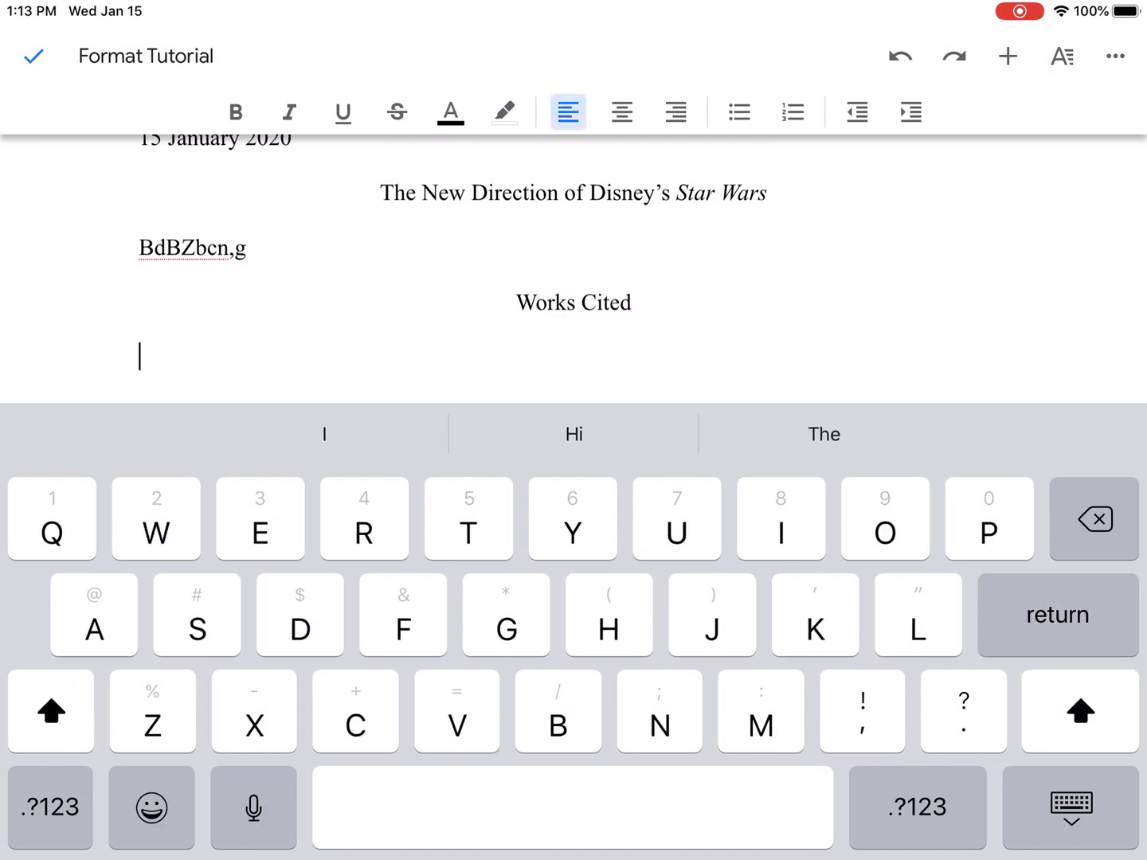
text(Citations)
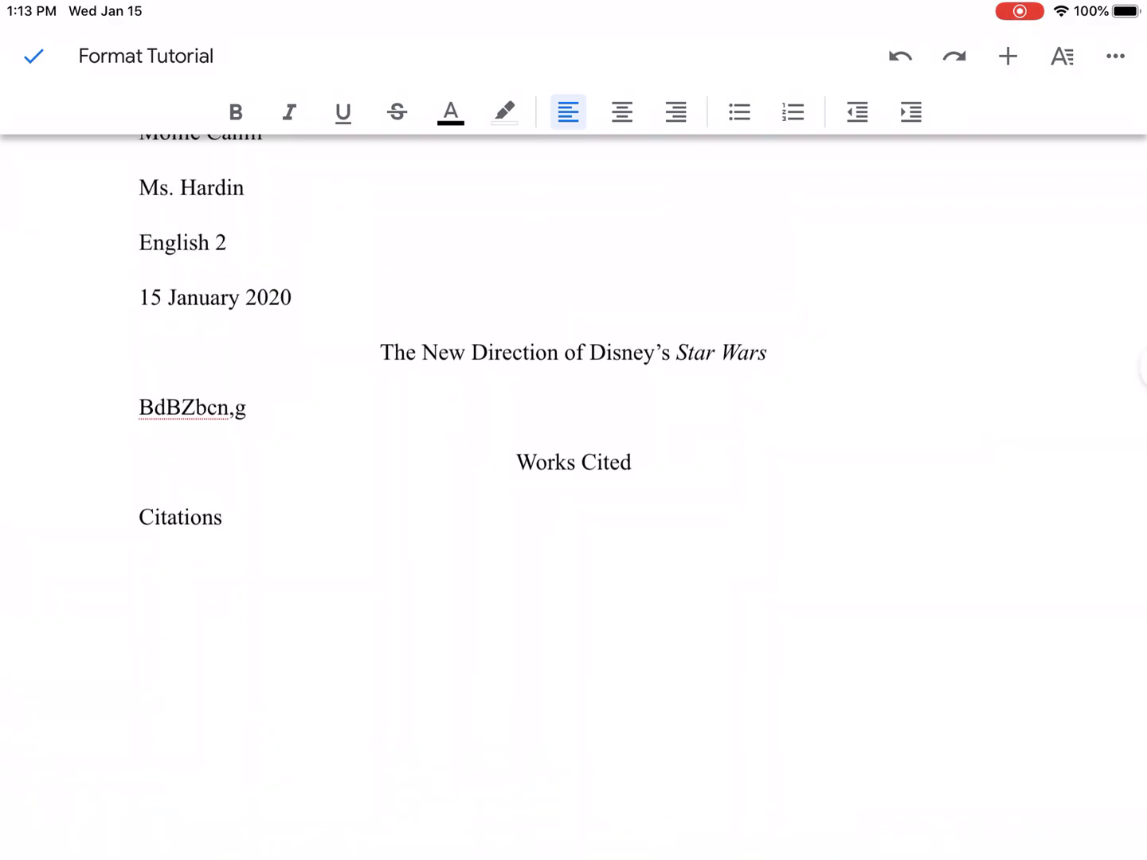
scroll(down, 3)
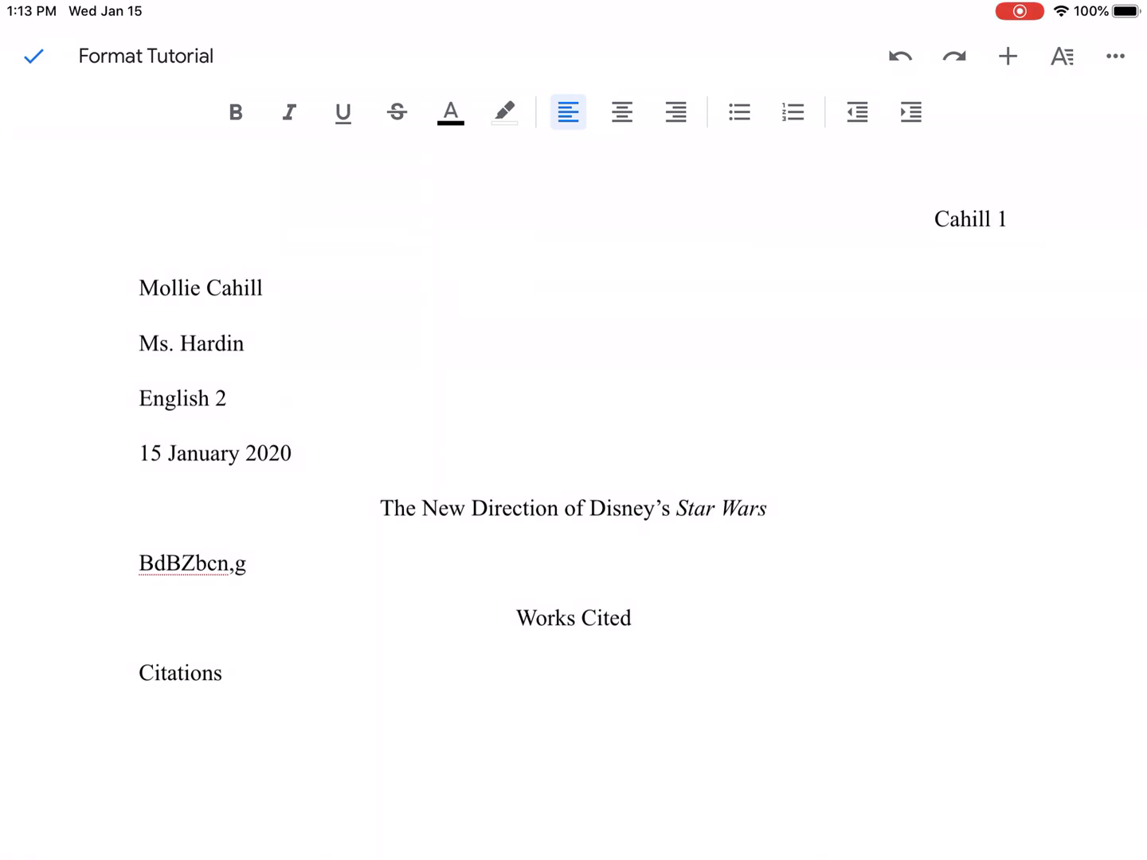
click(223, 674)
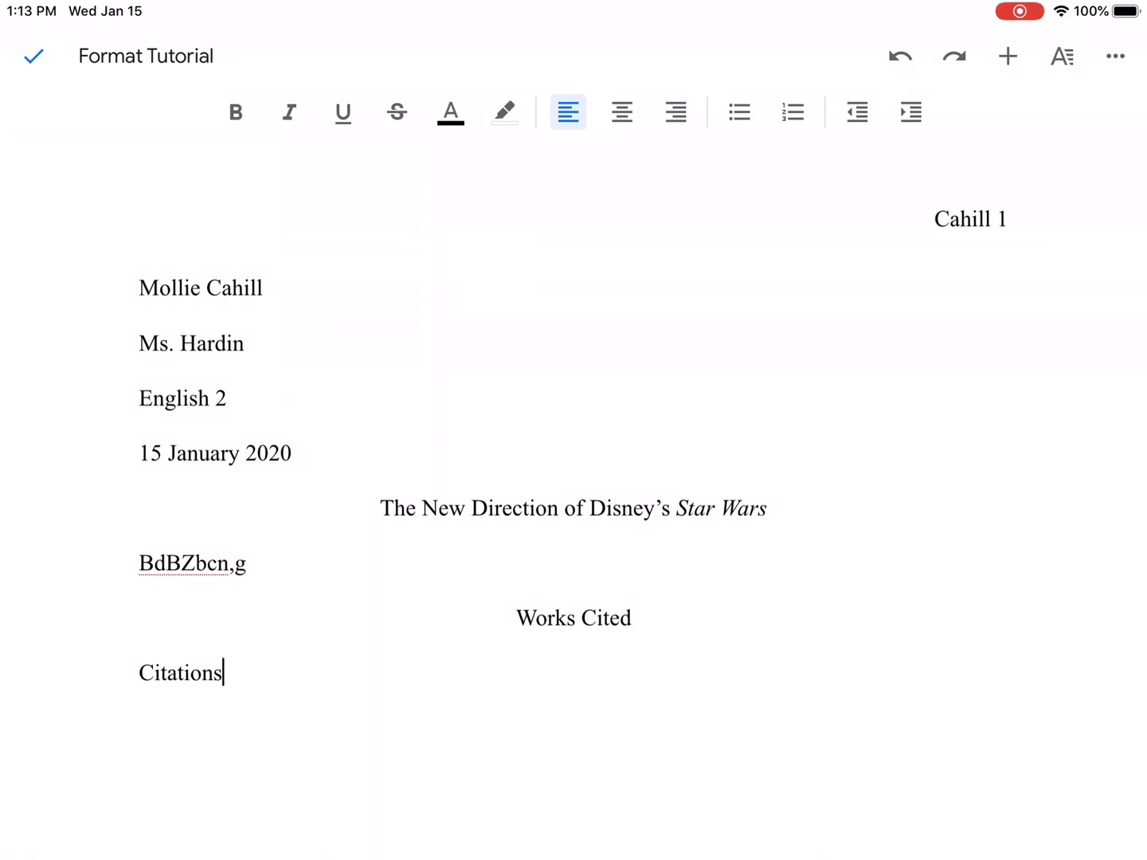